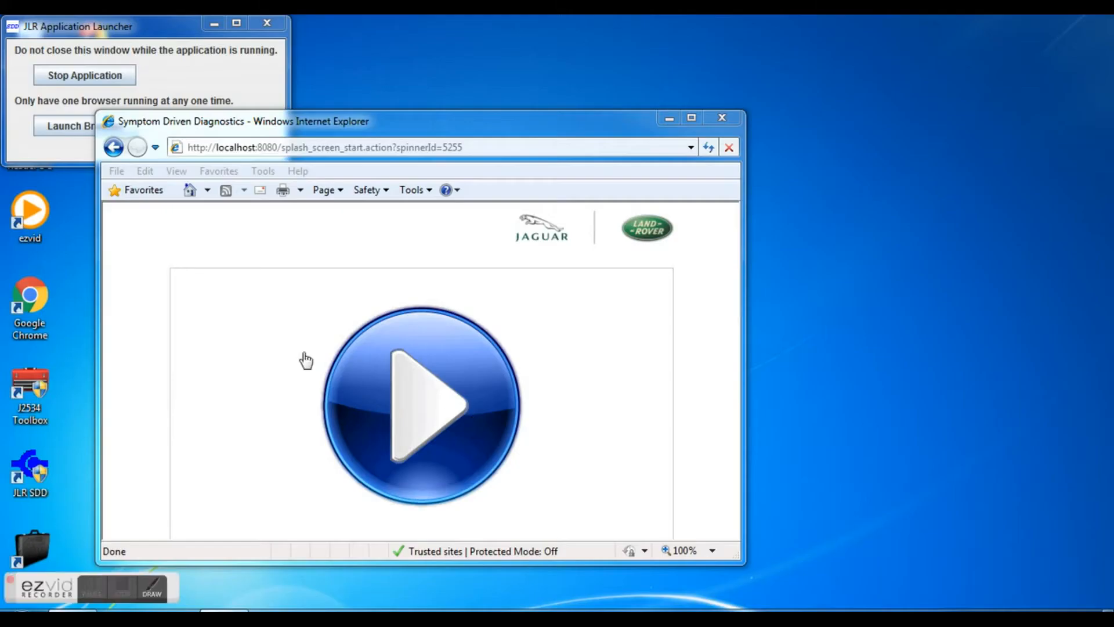
pyautogui.moveTo(645, 146)
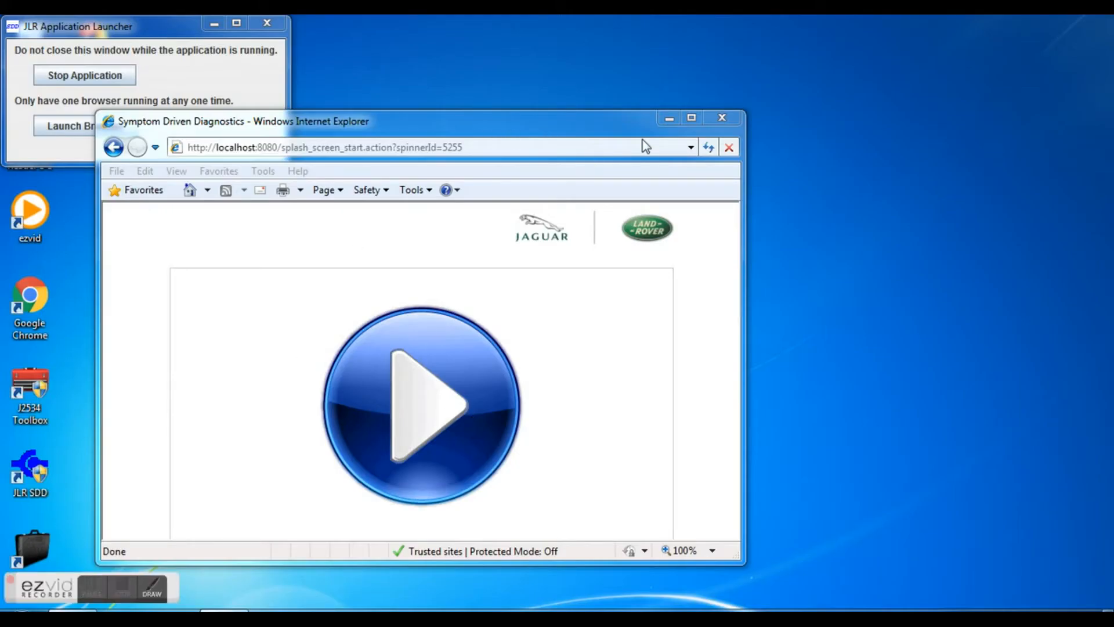
# Launch SDD, log in as an Independent Operator with TOPIx credentials, and skip the Trust Centre login.
pyautogui.click(691, 117)
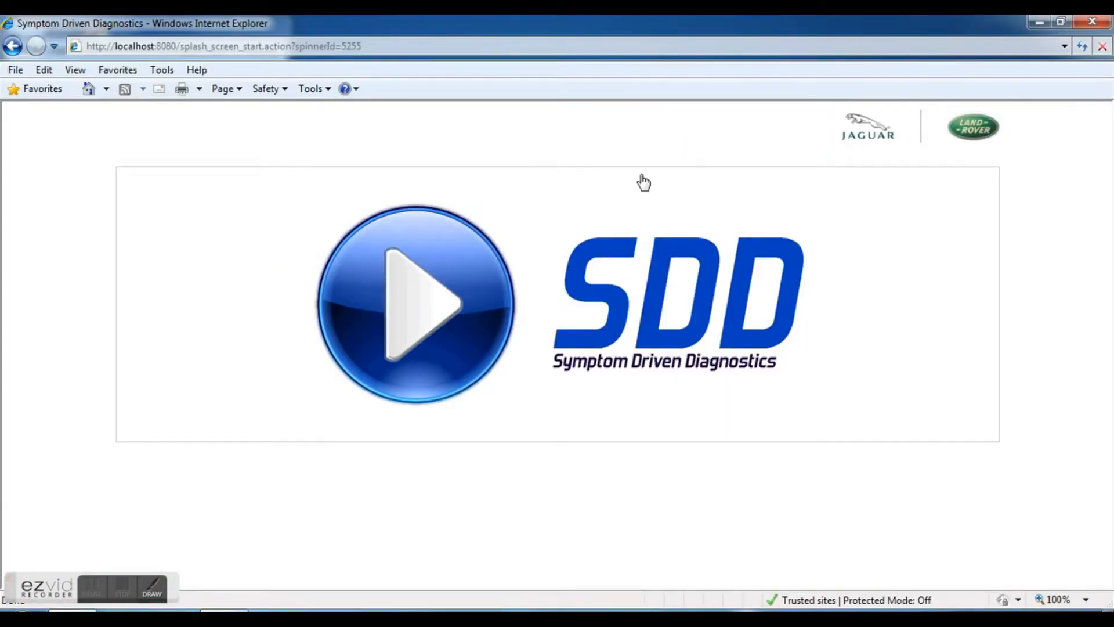
pyautogui.click(416, 306)
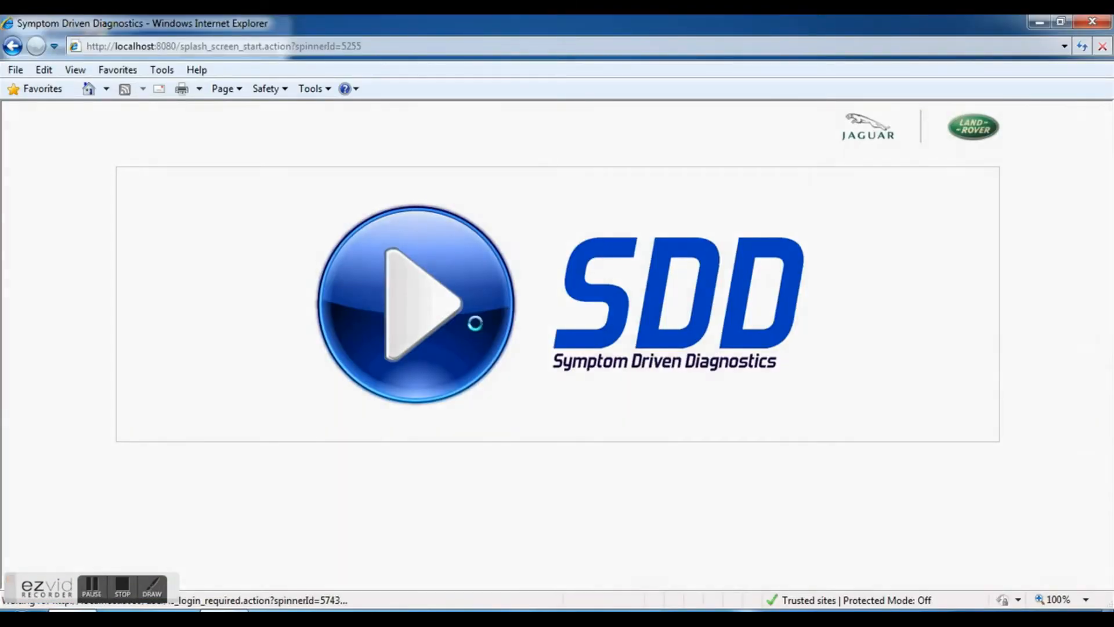
pyautogui.click(415, 304)
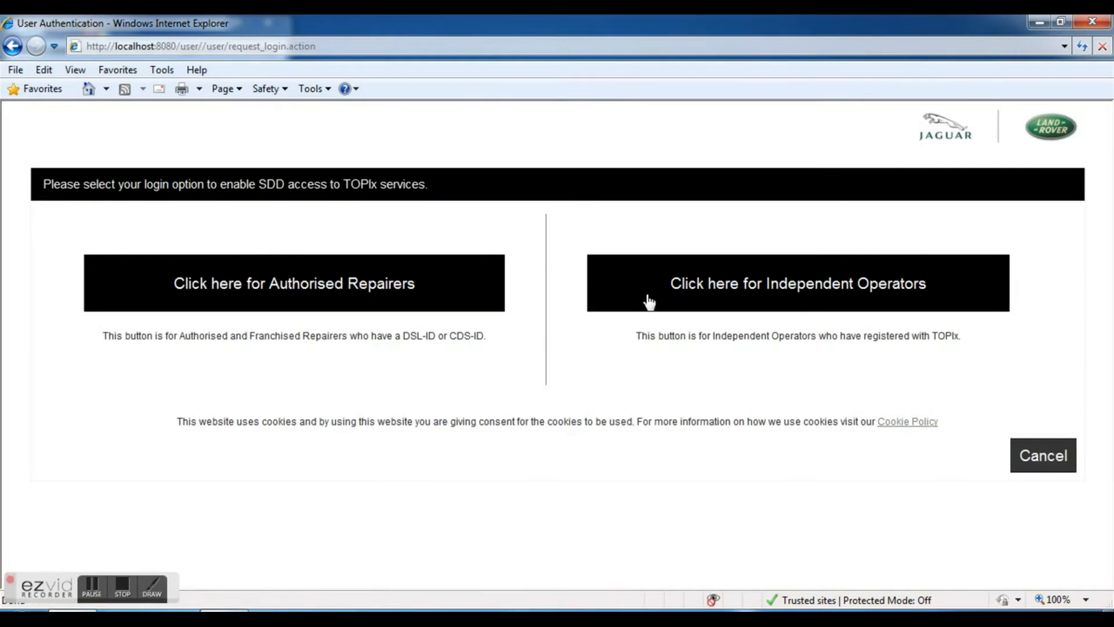
pyautogui.click(797, 282)
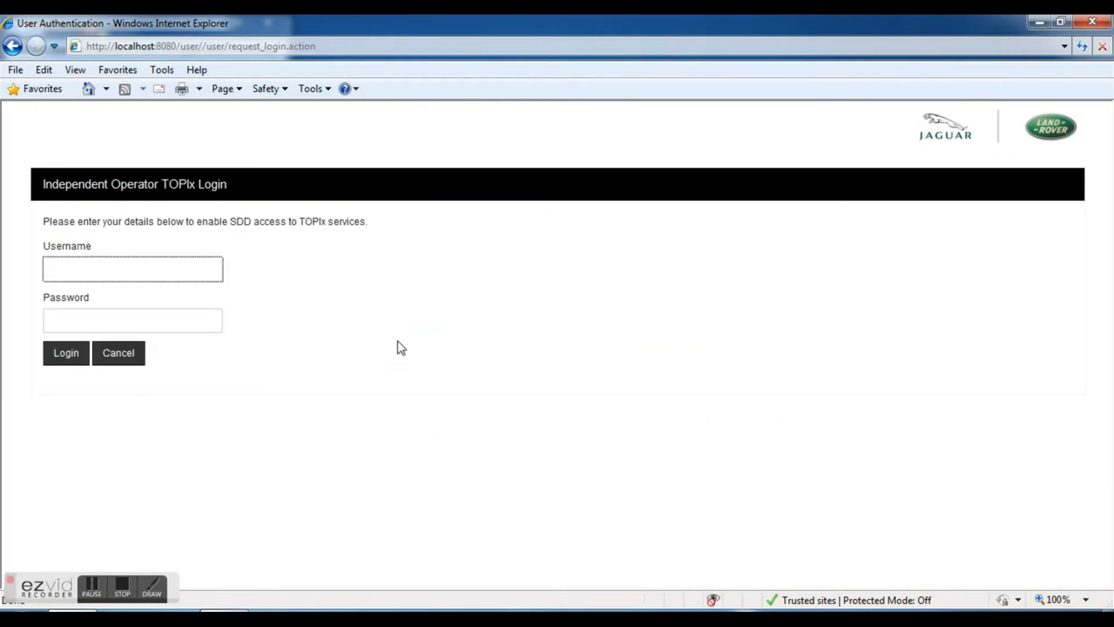
pyautogui.moveTo(318, 402)
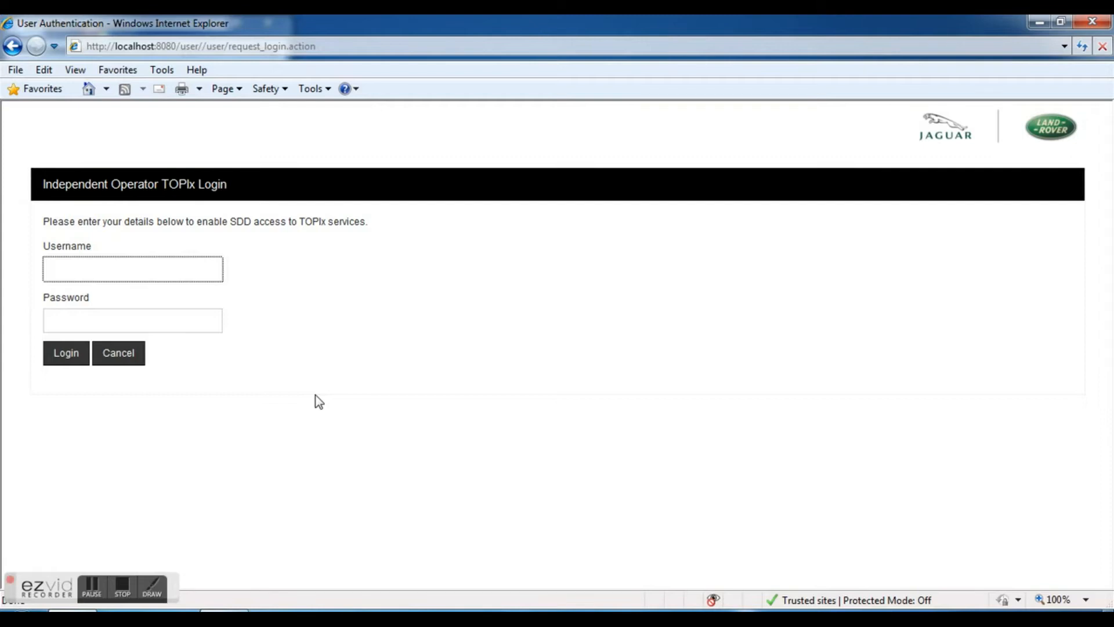
pyautogui.click(66, 352)
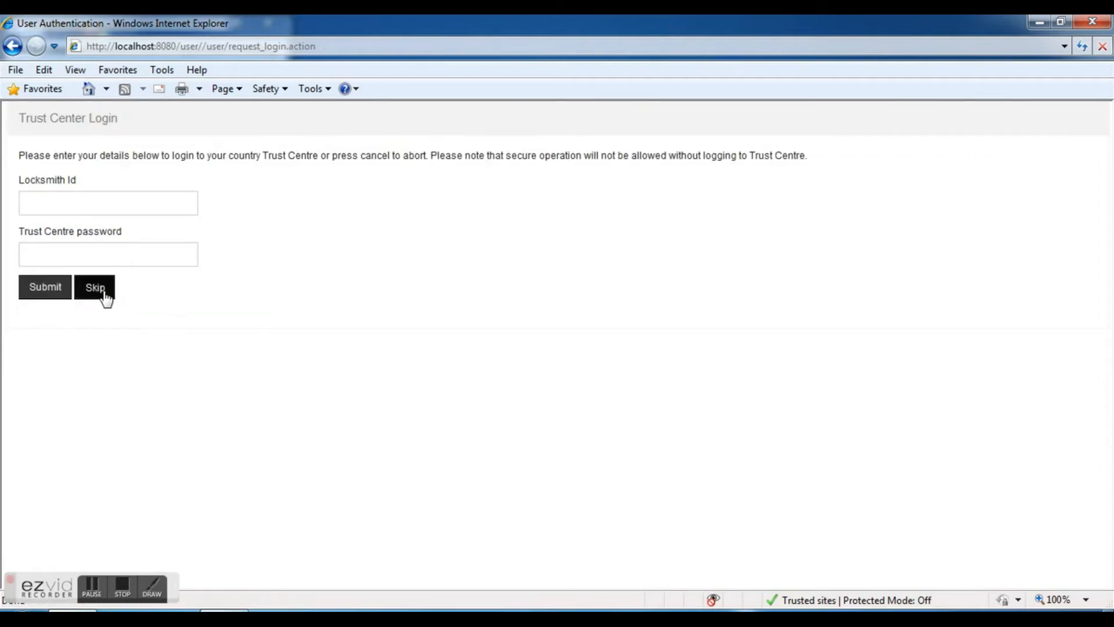
pyautogui.click(94, 286)
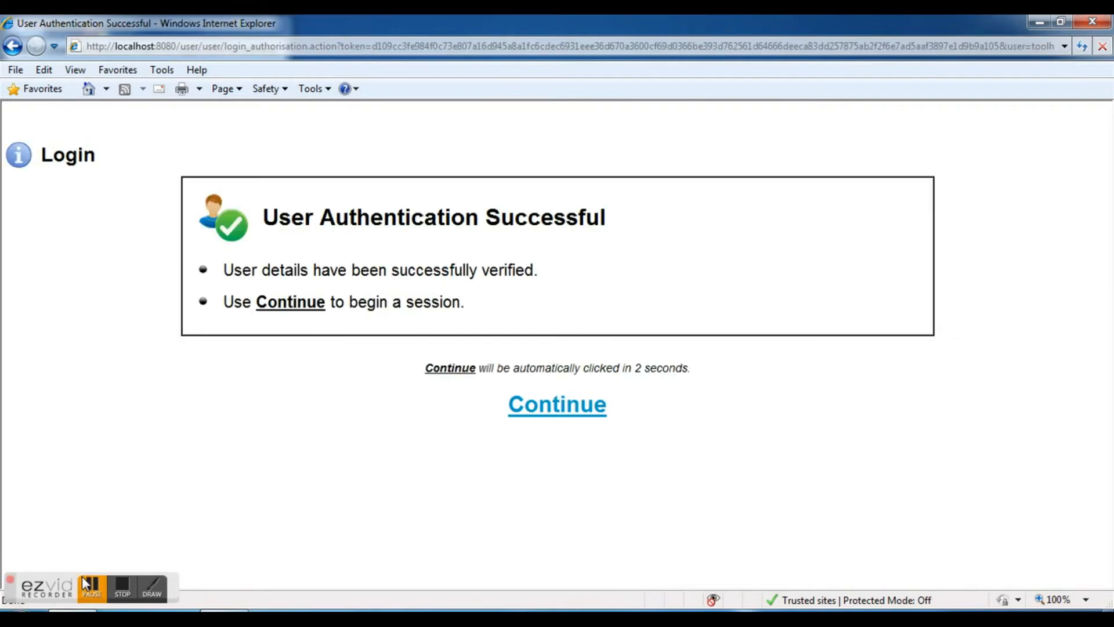
# Continue past authentication and safety warnings, then identify the 2012 Evoque via Auto VIN Read.
pyautogui.click(558, 404)
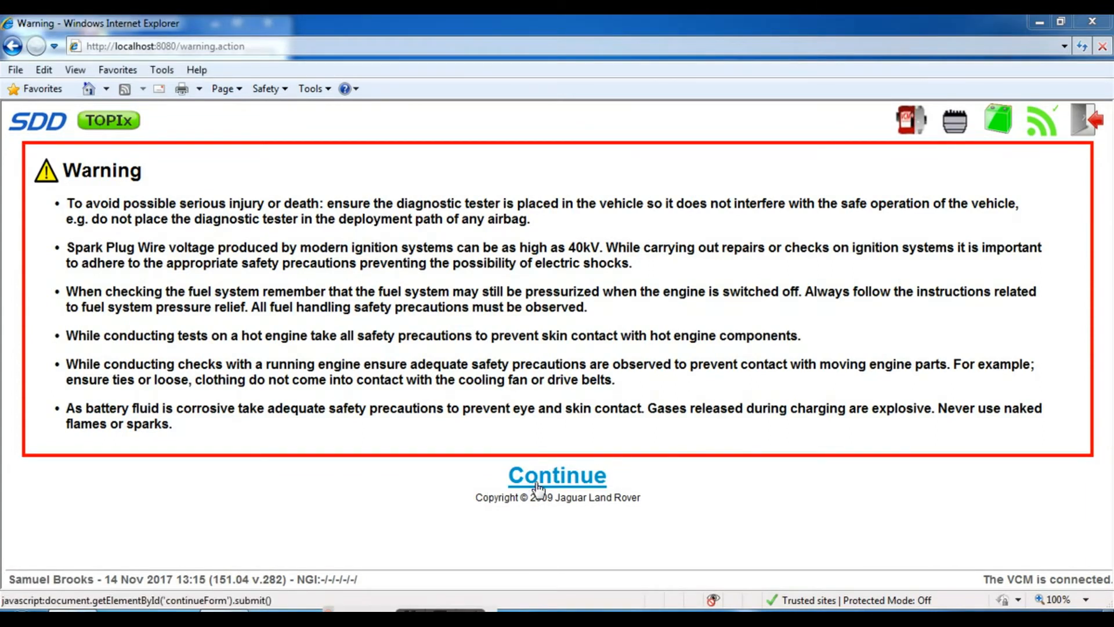
pyautogui.click(557, 475)
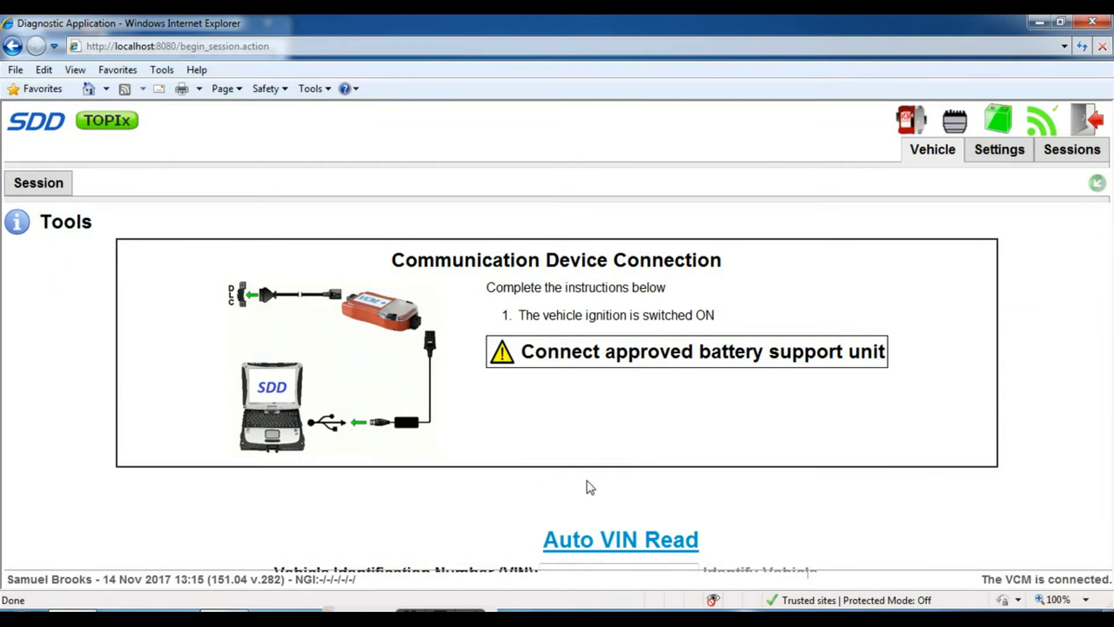
pyautogui.moveTo(767, 510)
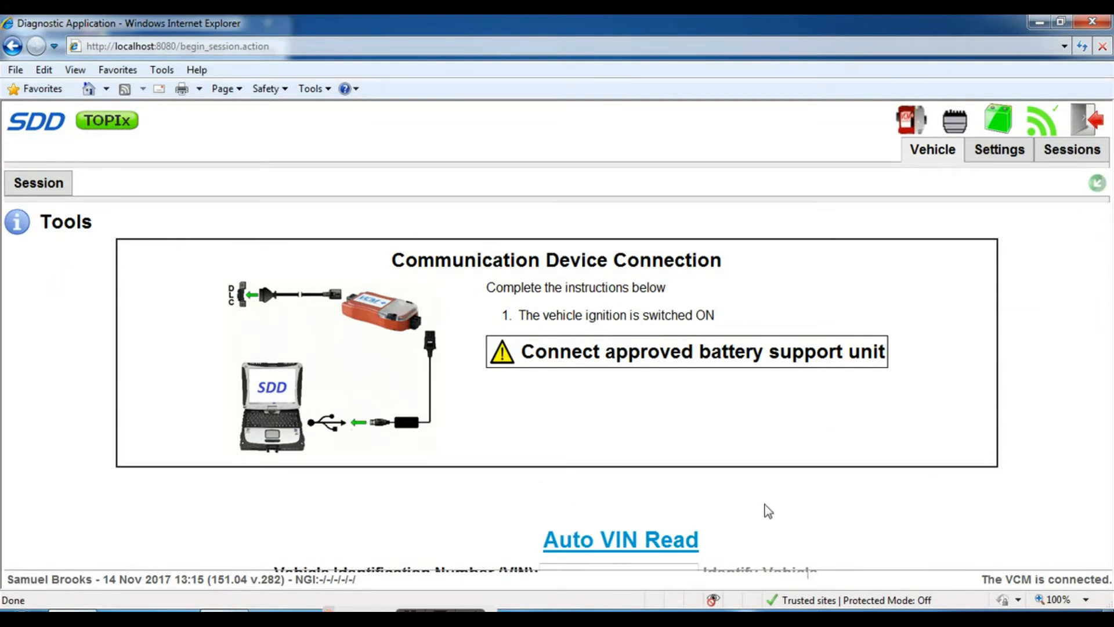
pyautogui.moveTo(643, 516)
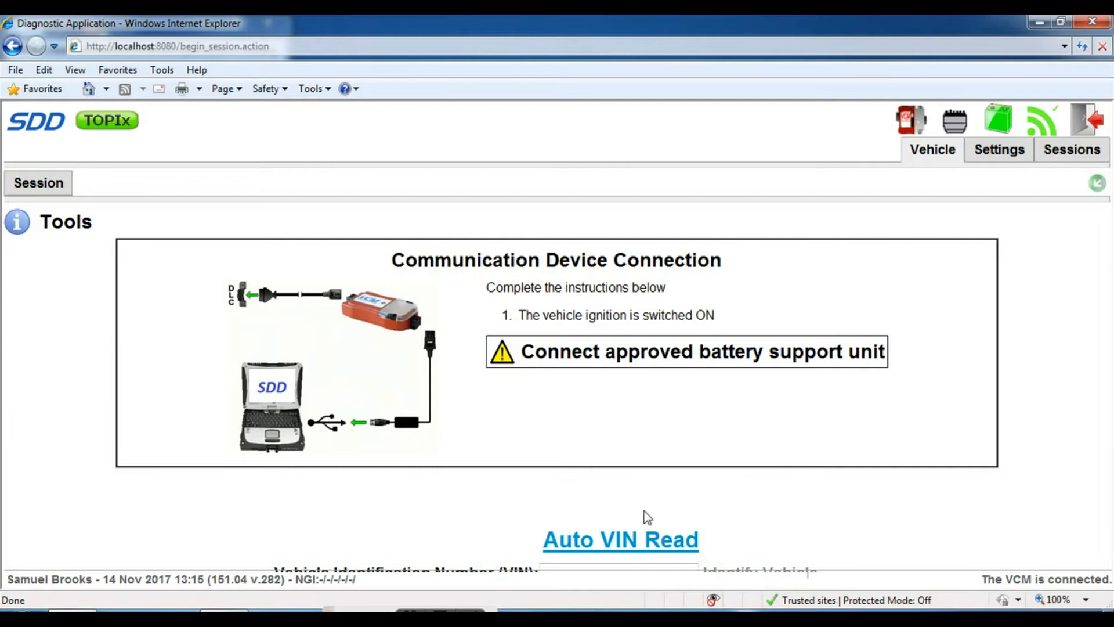
pyautogui.click(620, 539)
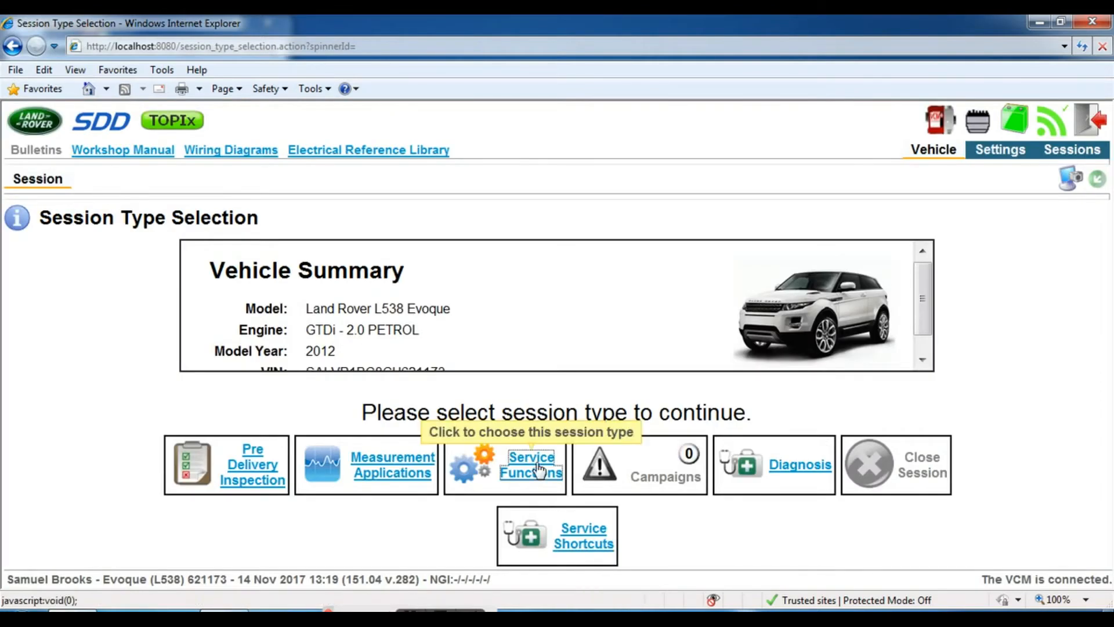
# Choose a Service Functions session and load the Evoque's module map.
pyautogui.click(531, 465)
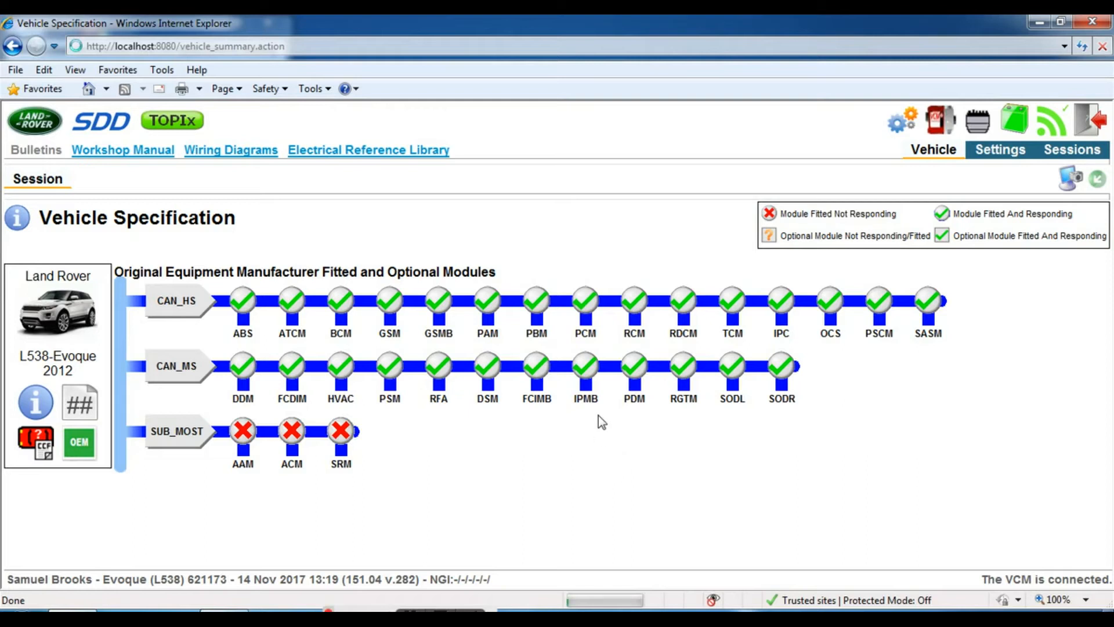
pyautogui.moveTo(696, 328)
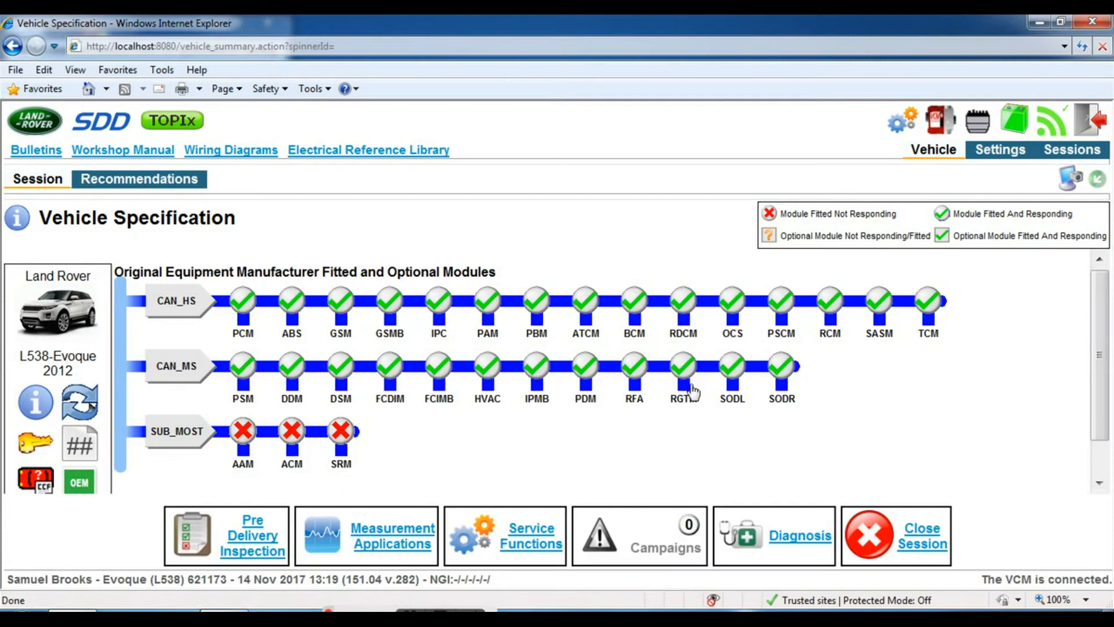
pyautogui.moveTo(709, 465)
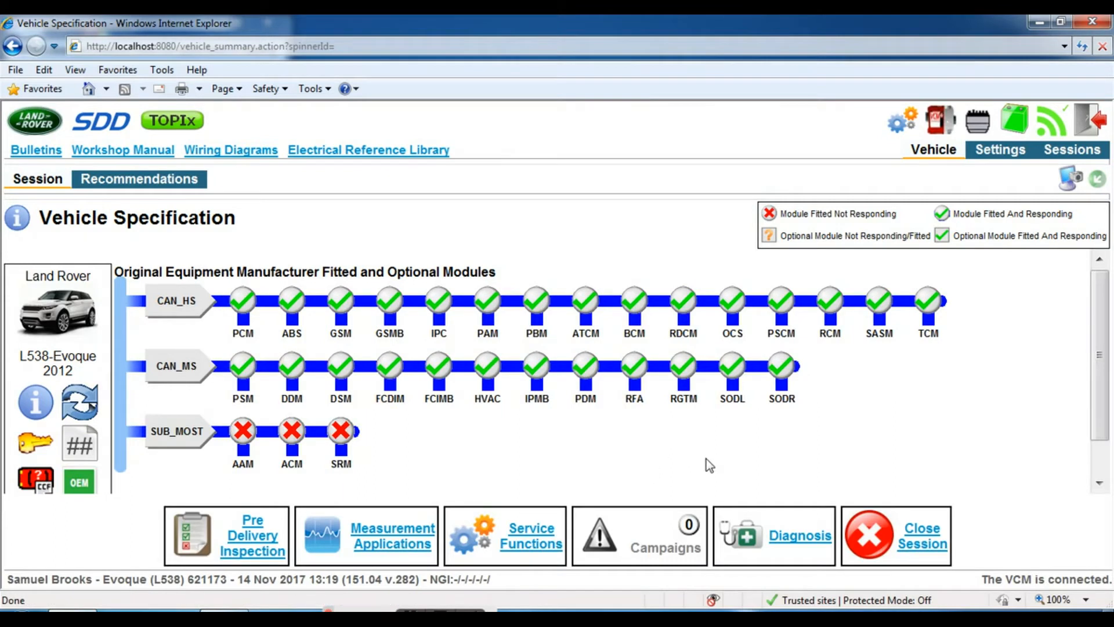
pyautogui.moveTo(687, 462)
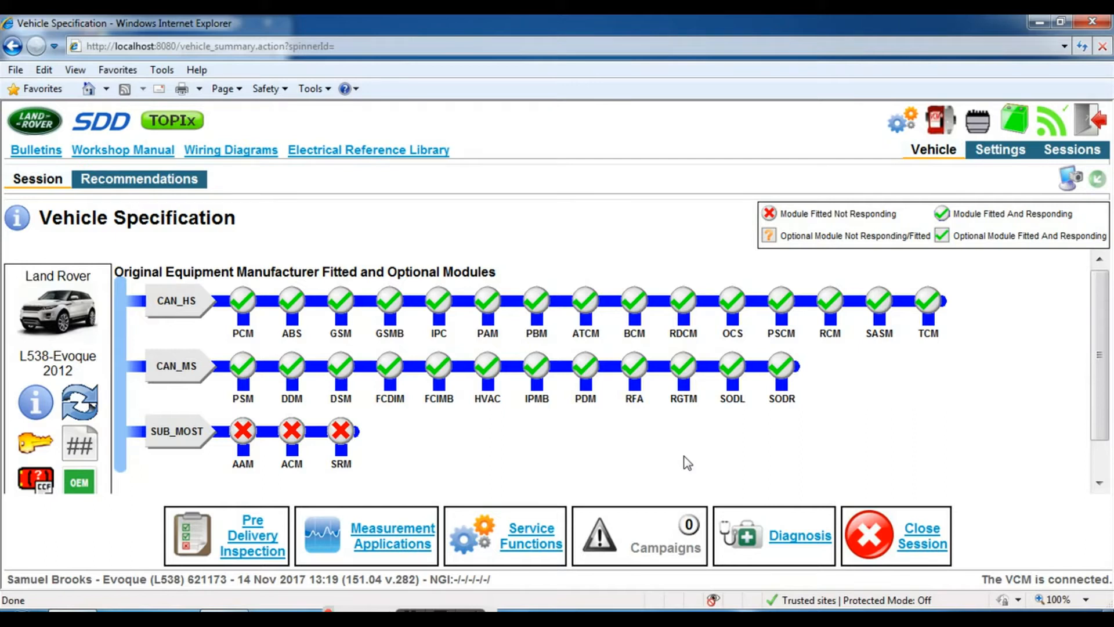
pyautogui.moveTo(402, 253)
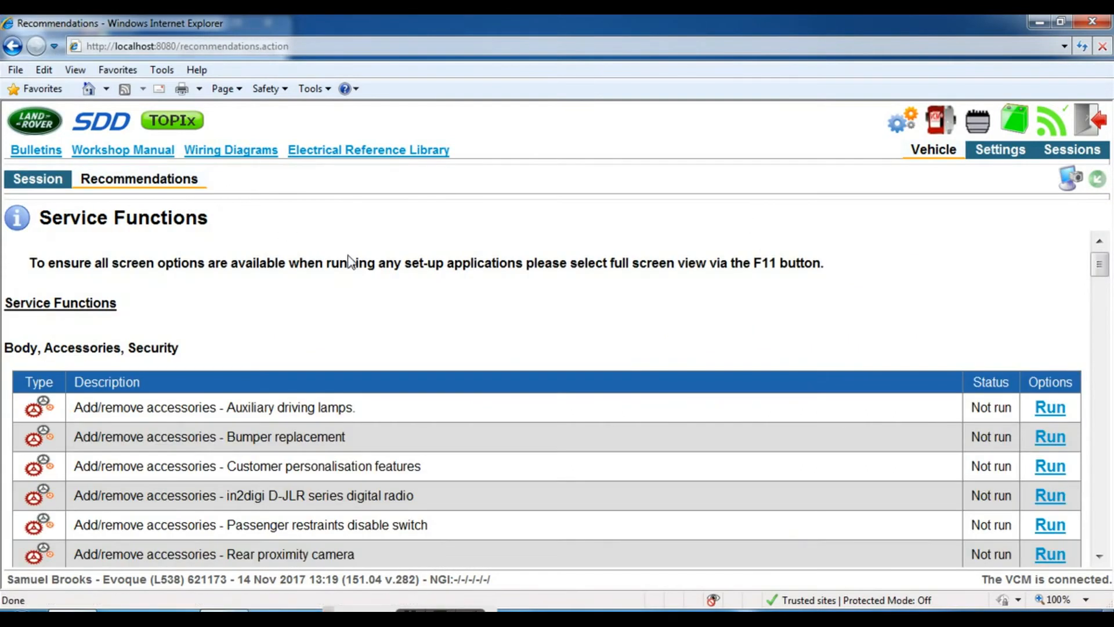
pyautogui.moveTo(738, 289)
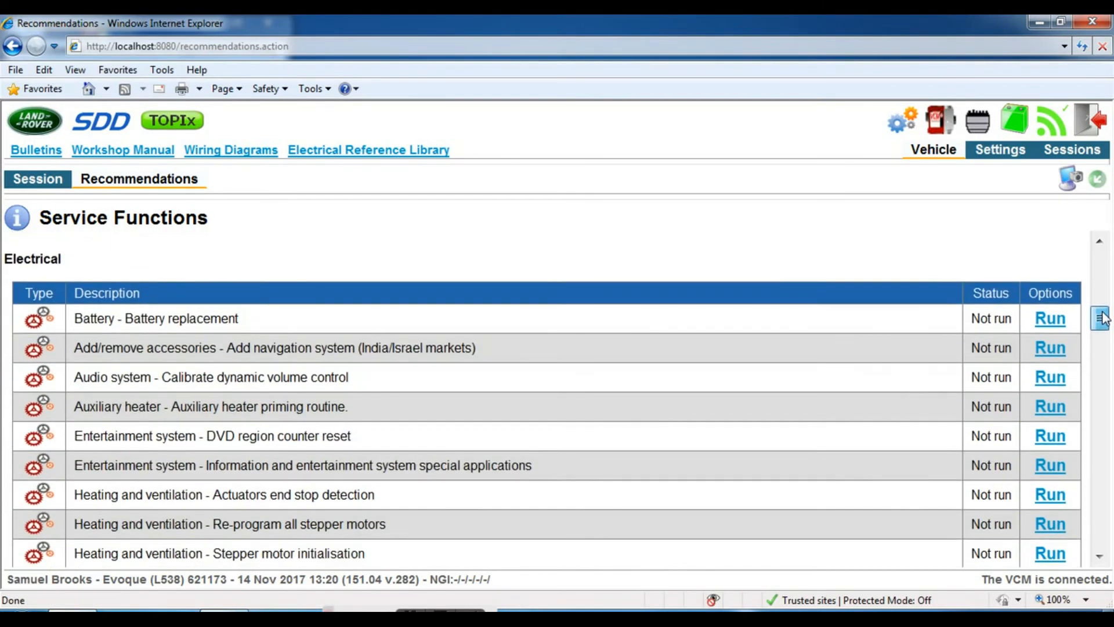
# Scroll the Service Functions list to Powertrain, Configure new modules - Transmission control module.
pyautogui.scroll(-3)
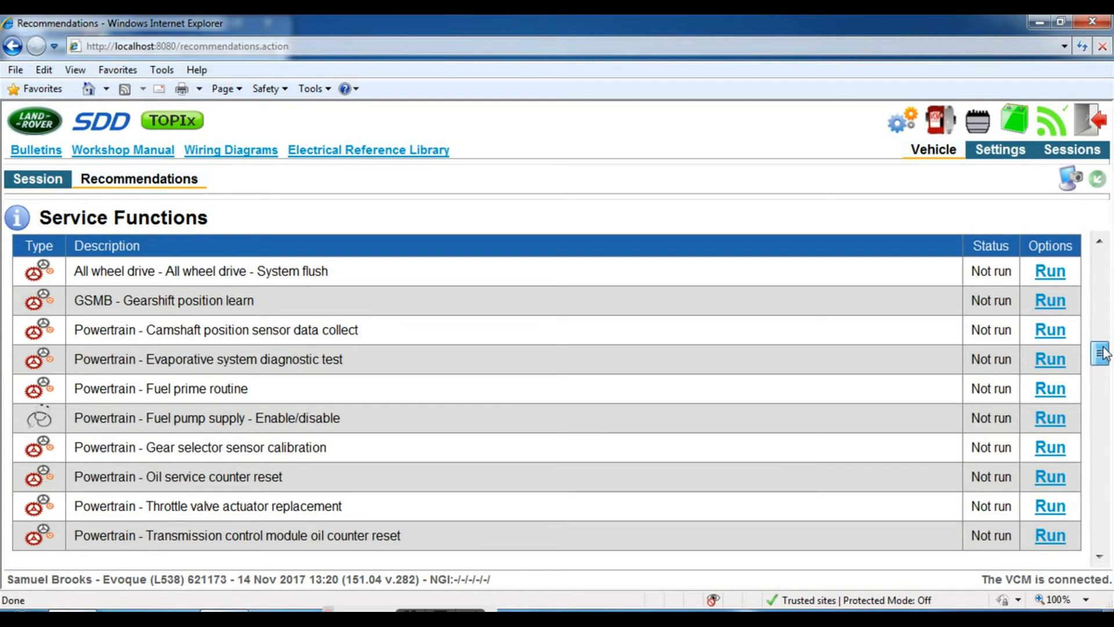
pyautogui.scroll(3)
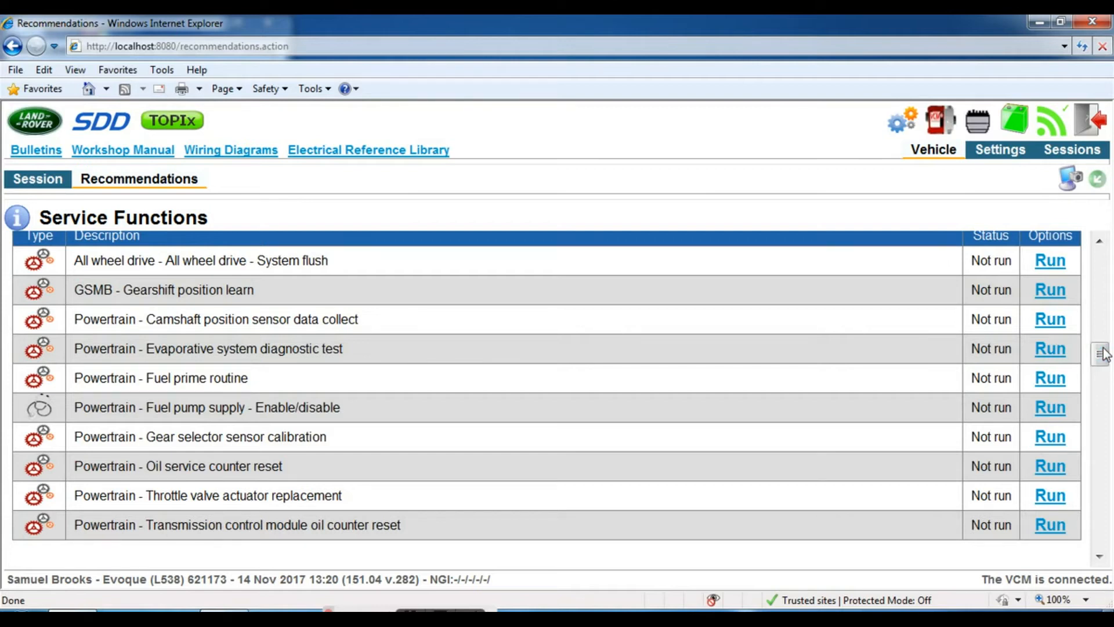
pyautogui.moveTo(939, 219)
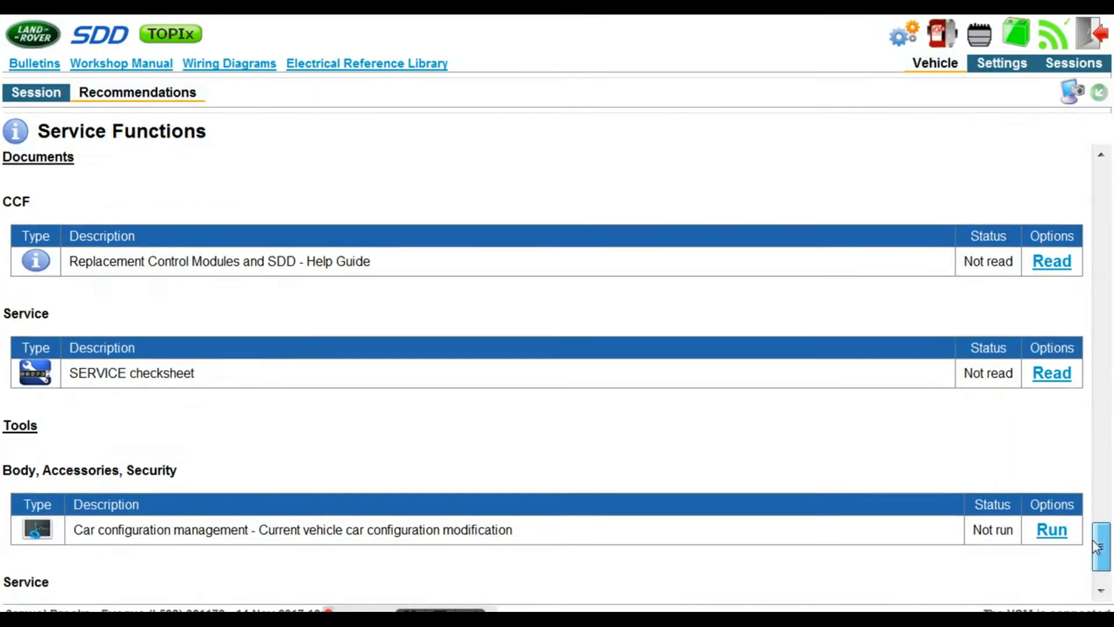
pyautogui.scroll(3)
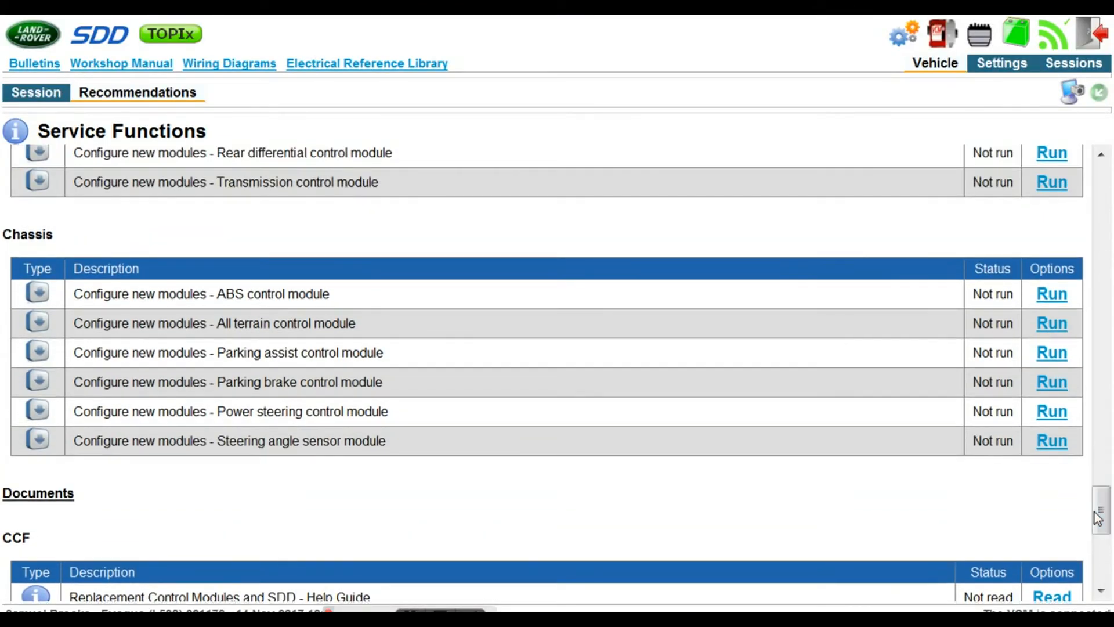
pyautogui.moveTo(1035, 536)
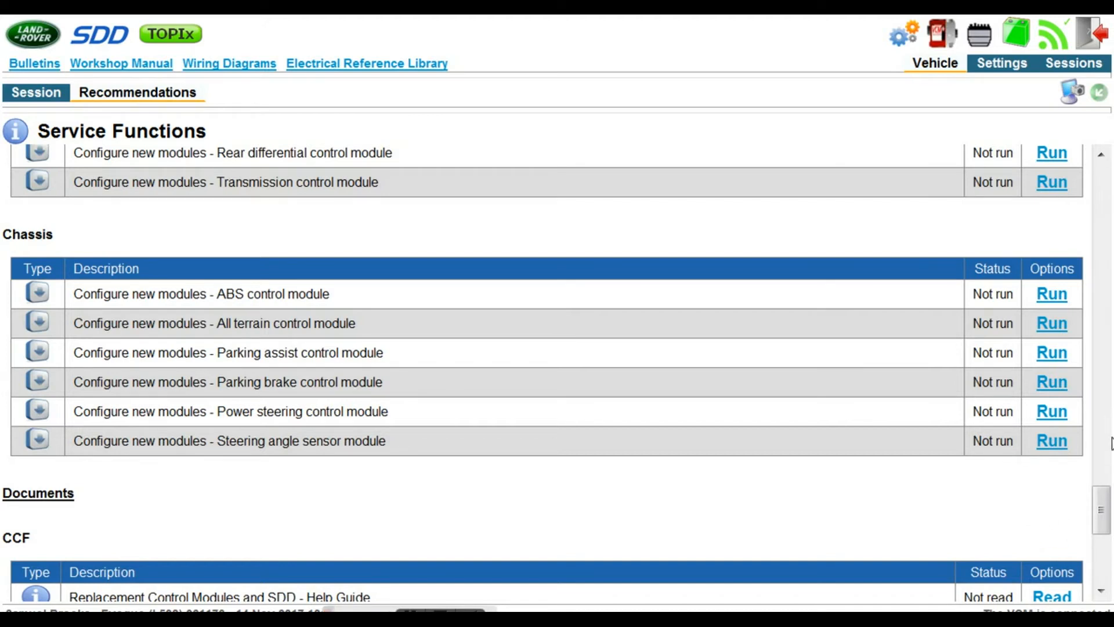
pyautogui.scroll(3)
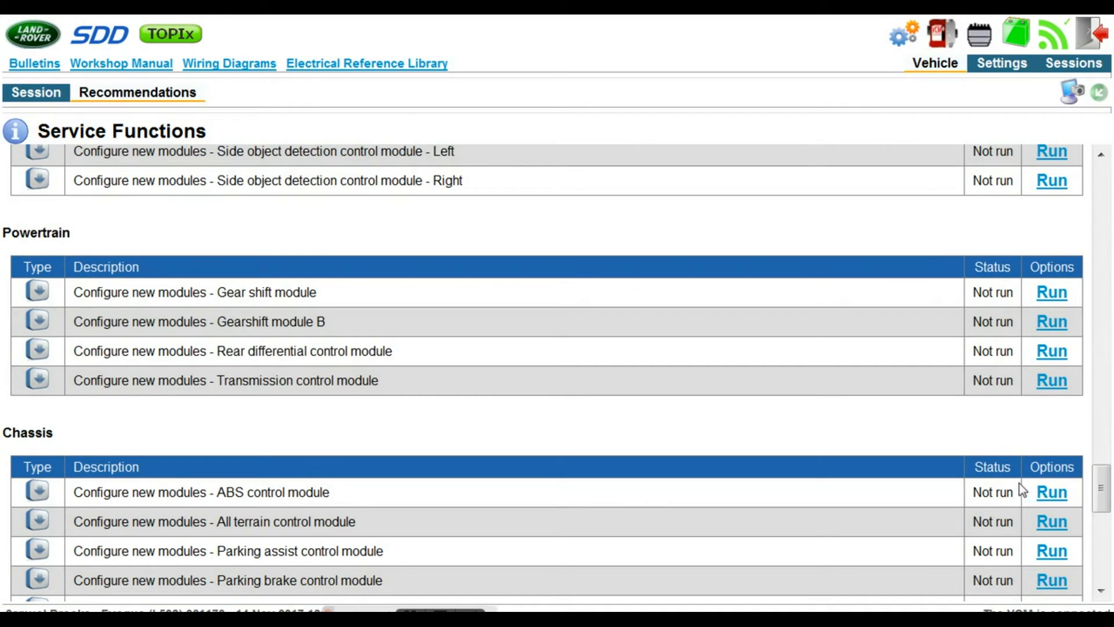
pyautogui.moveTo(1052, 380)
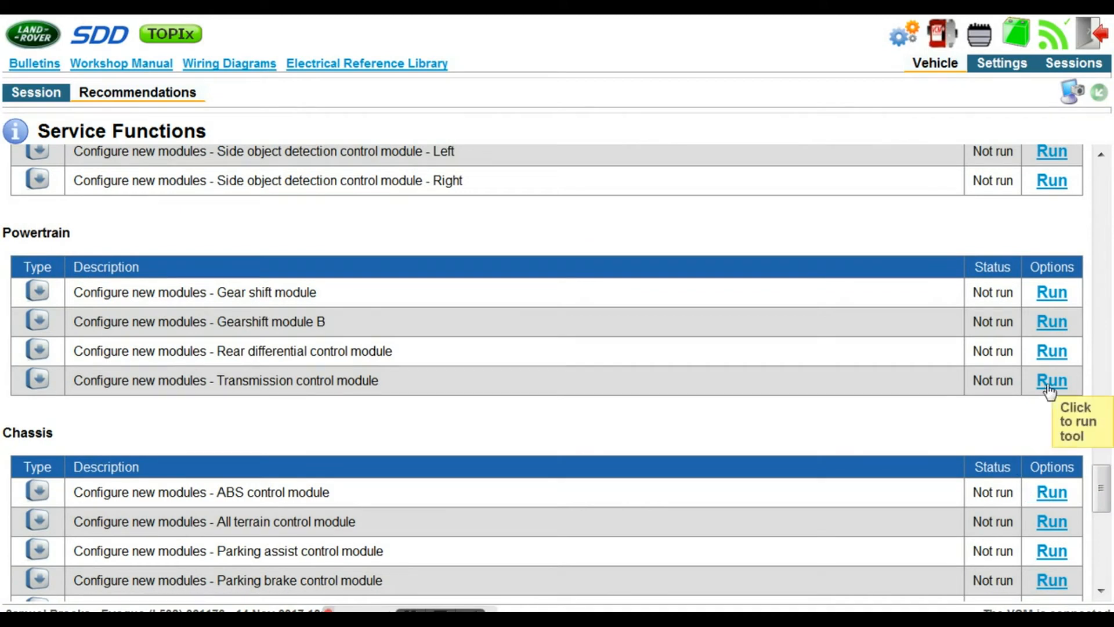
# Run the TCM configuration routine, confirming module fitted, ignition cycling and the 13.77 V battery check.
pyautogui.click(1052, 380)
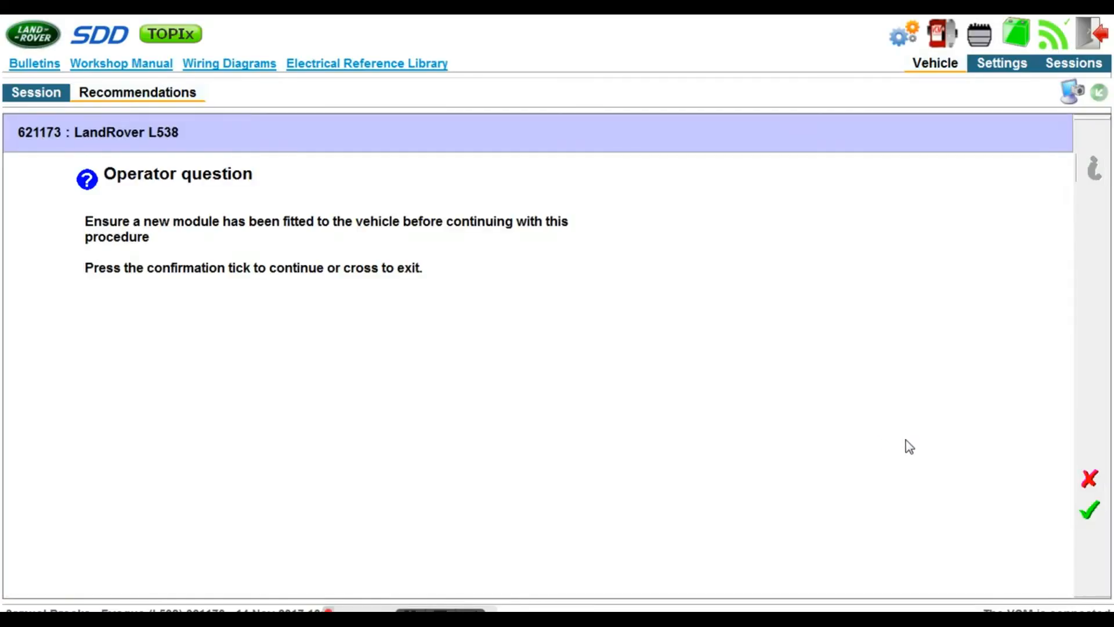
pyautogui.moveTo(1051, 502)
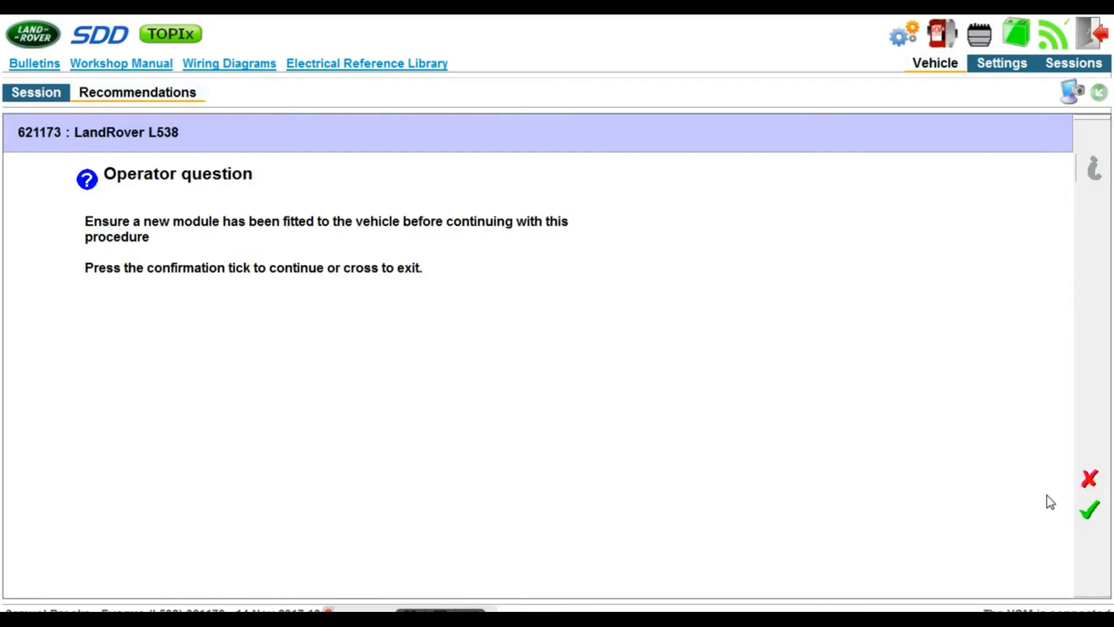
pyautogui.click(1089, 509)
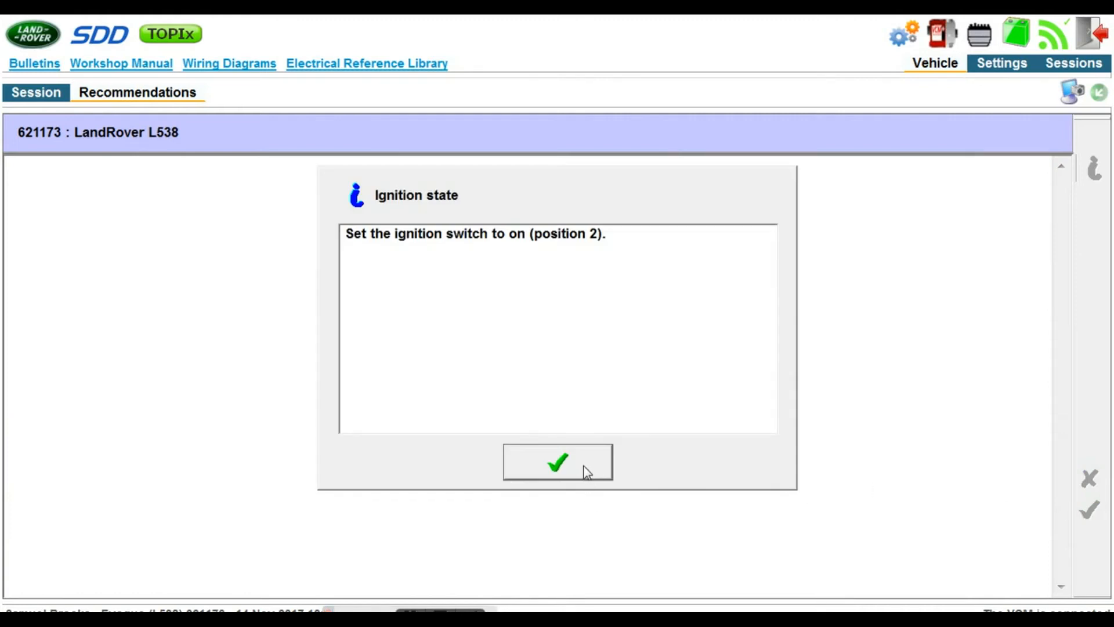
pyautogui.click(557, 462)
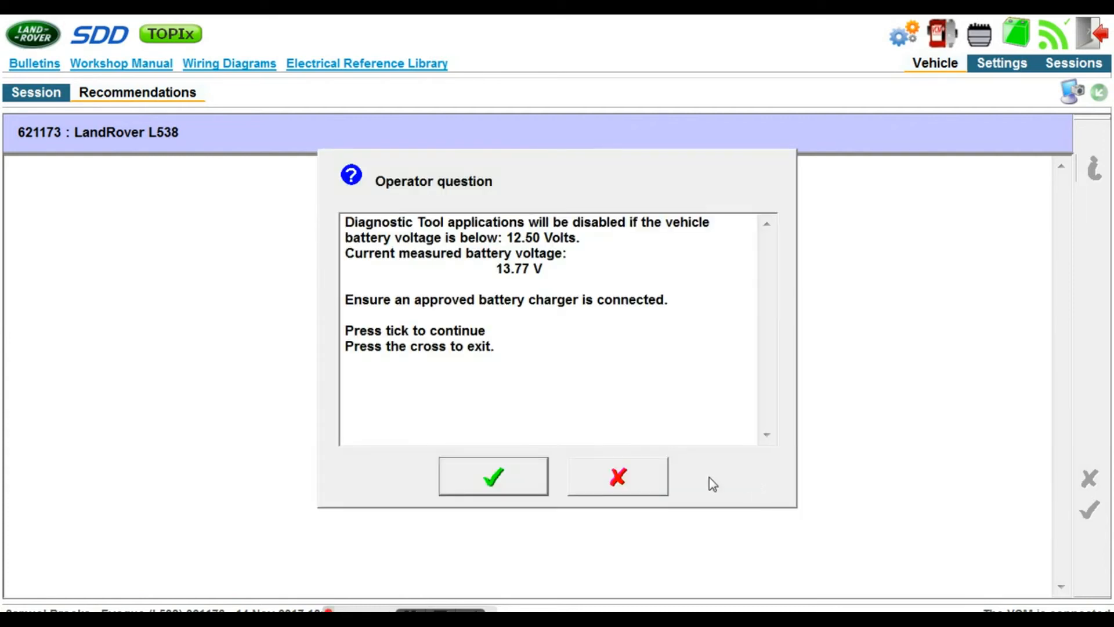
pyautogui.click(491, 475)
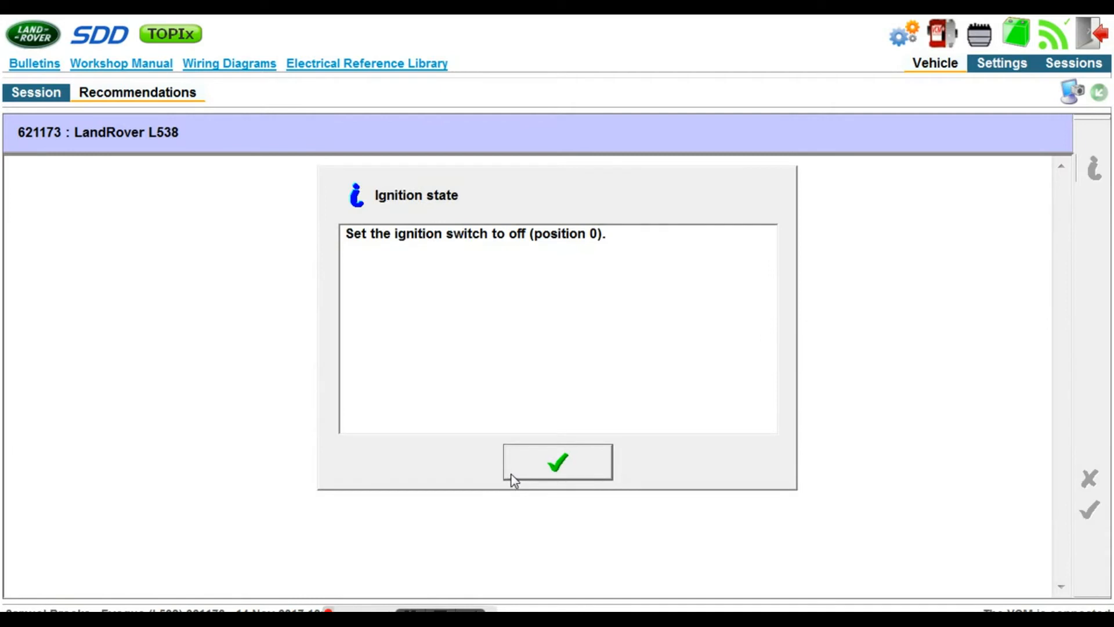
pyautogui.moveTo(455, 516)
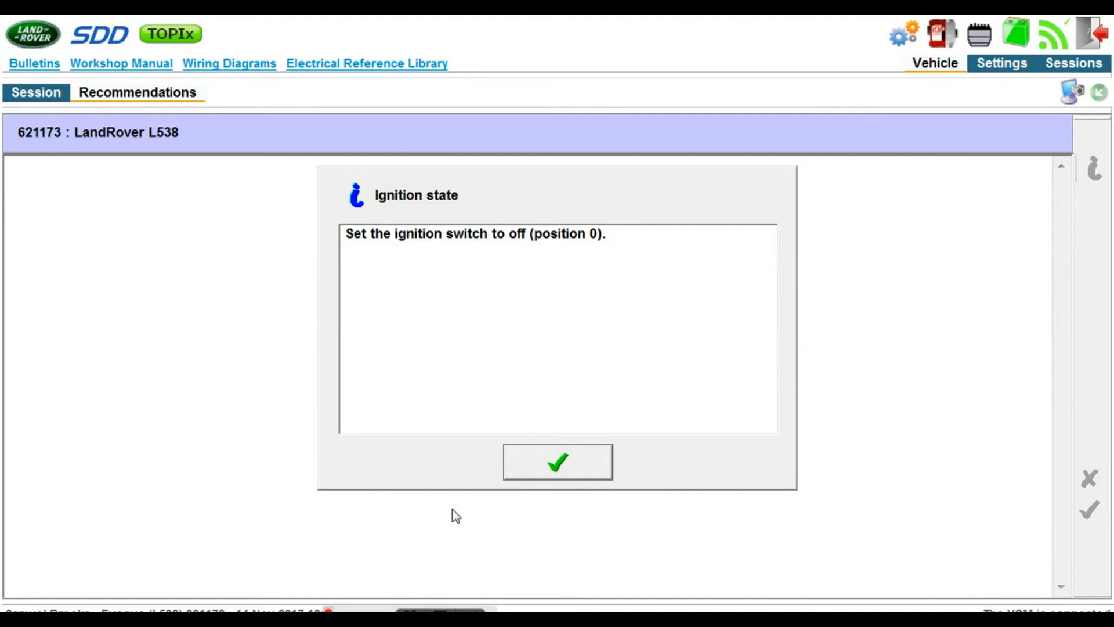
pyautogui.moveTo(534, 456)
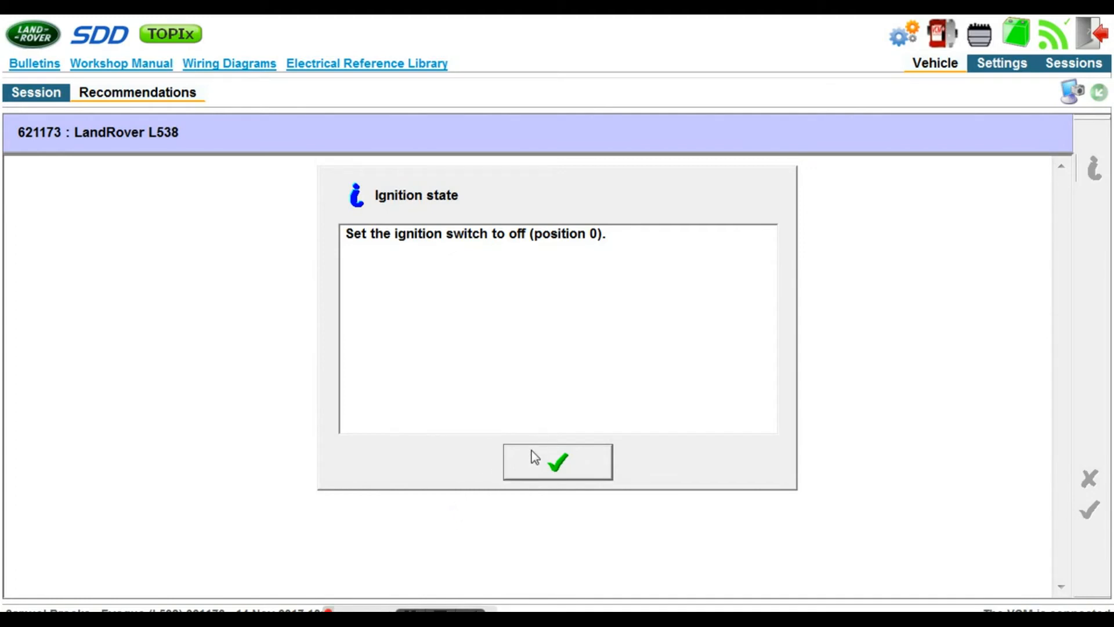
pyautogui.click(557, 460)
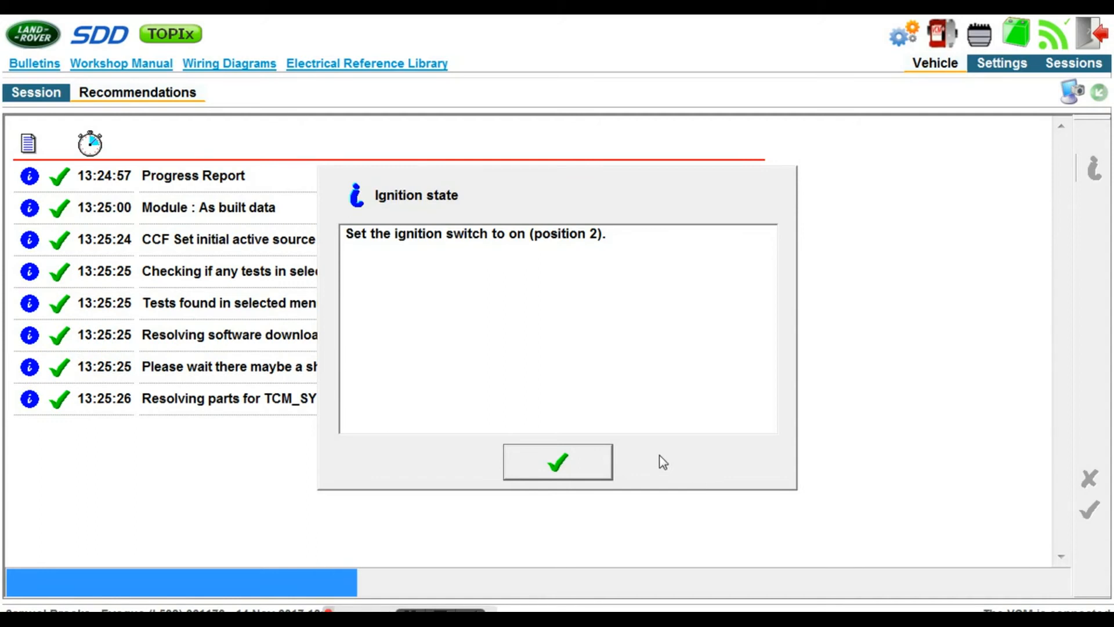
# Acknowledge the ignition-on prompt so parts resolution lists the three calibration files.
pyautogui.click(557, 462)
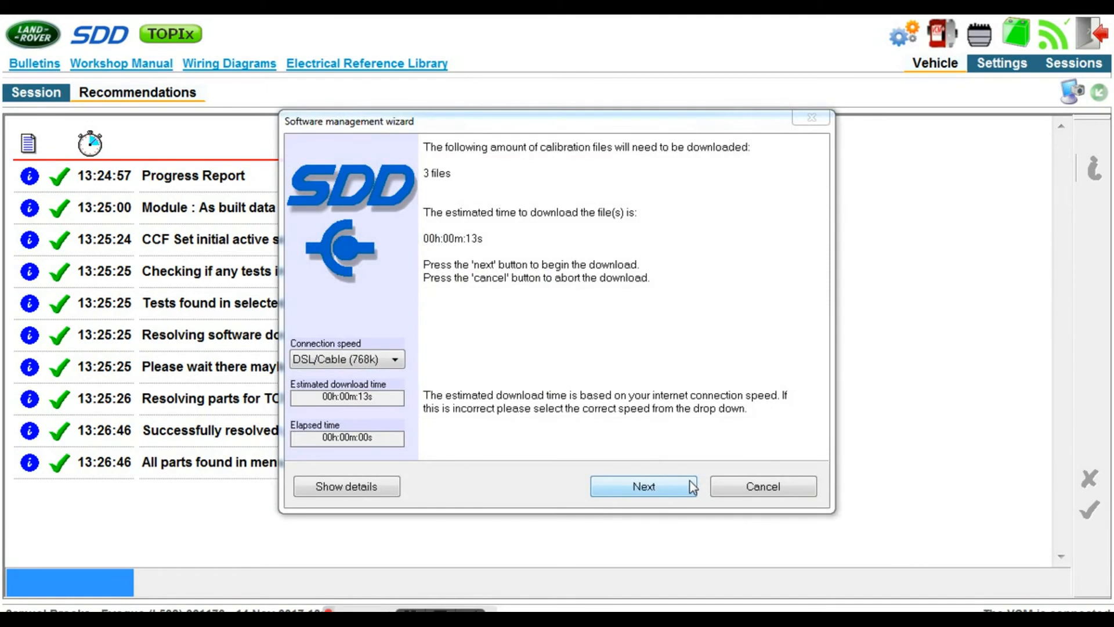
pyautogui.moveTo(674, 490)
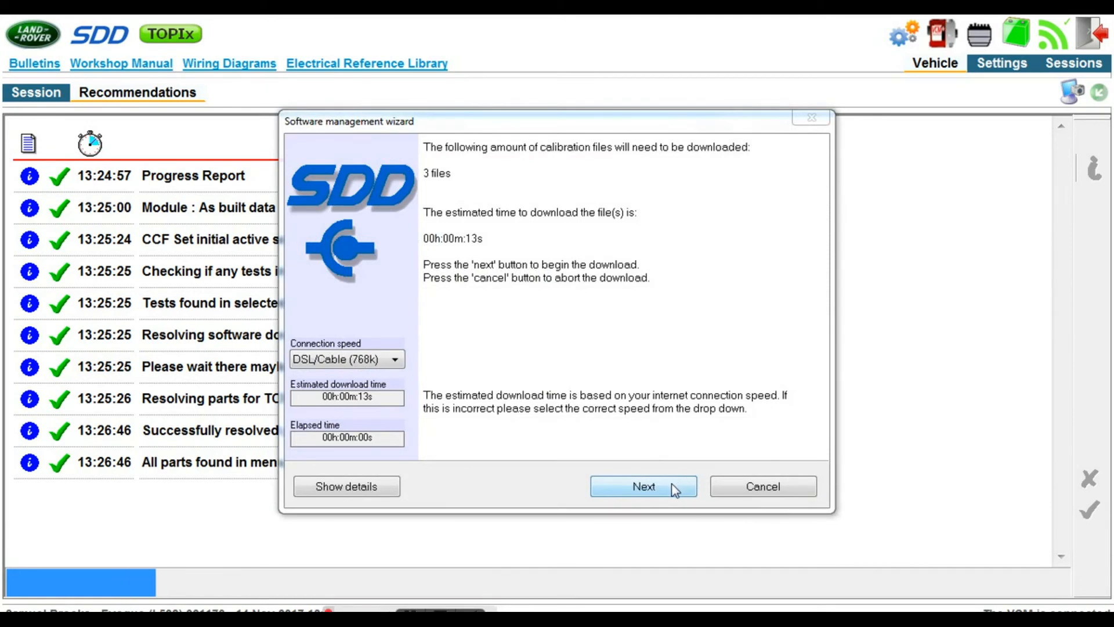
# Download the three calibration files in the Software management wizard and finish.
pyautogui.click(643, 486)
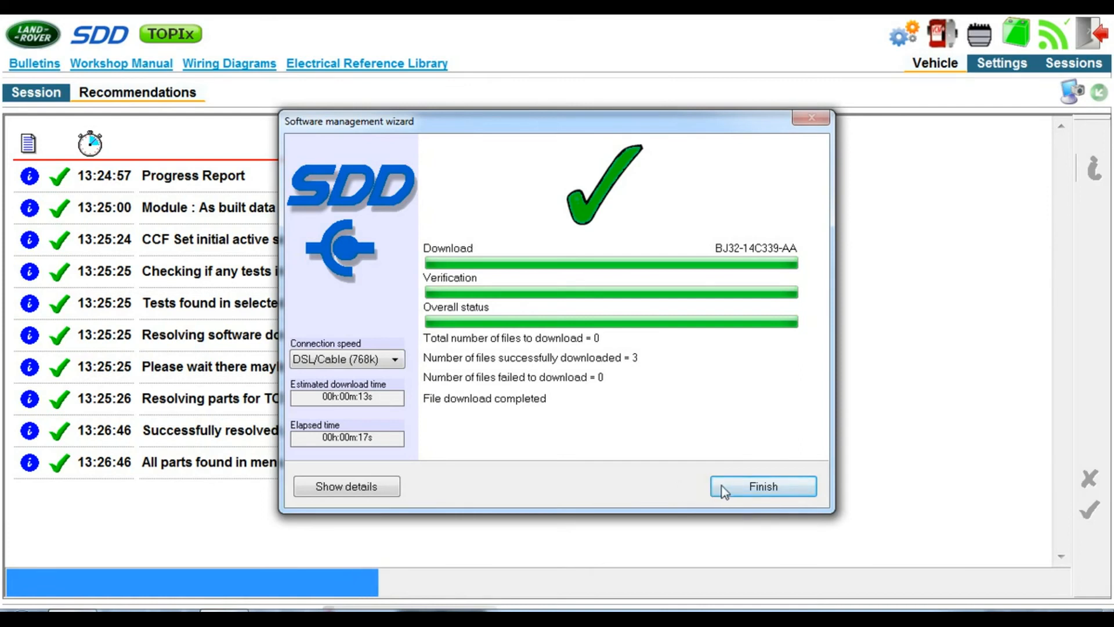
pyautogui.click(762, 486)
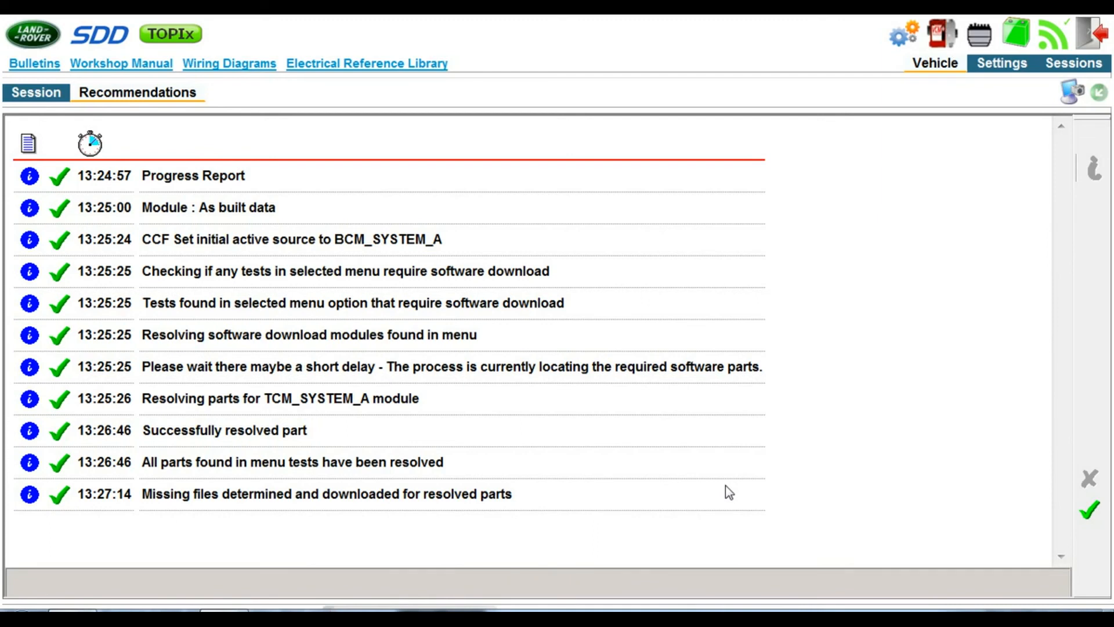
pyautogui.moveTo(909, 506)
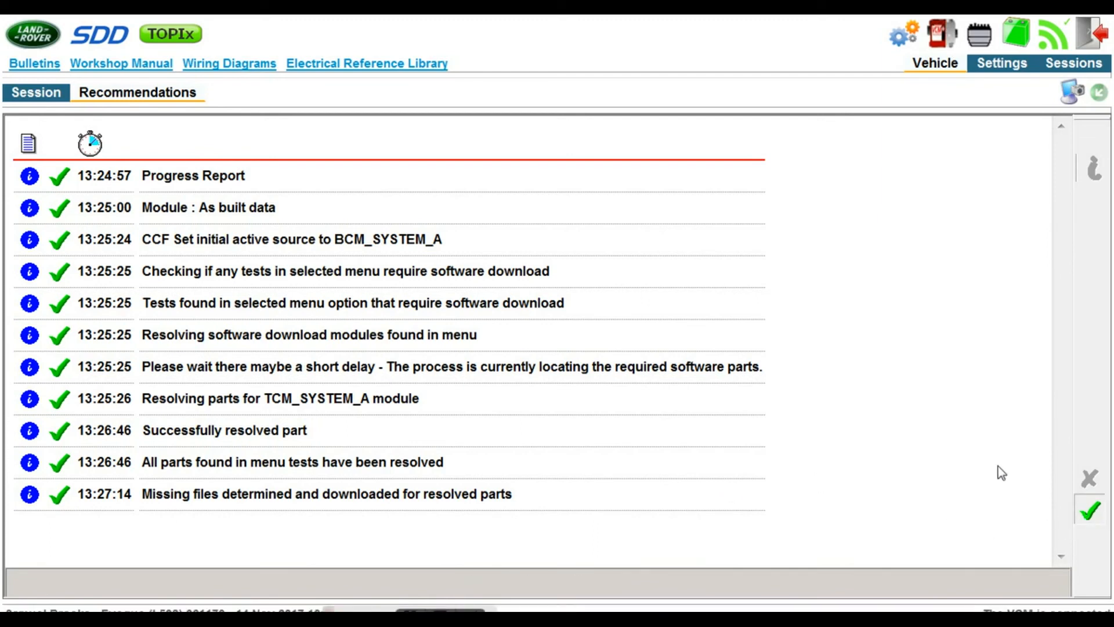
# Continue past the download log to the Confirm software parts screen for the transmission module.
pyautogui.click(1088, 510)
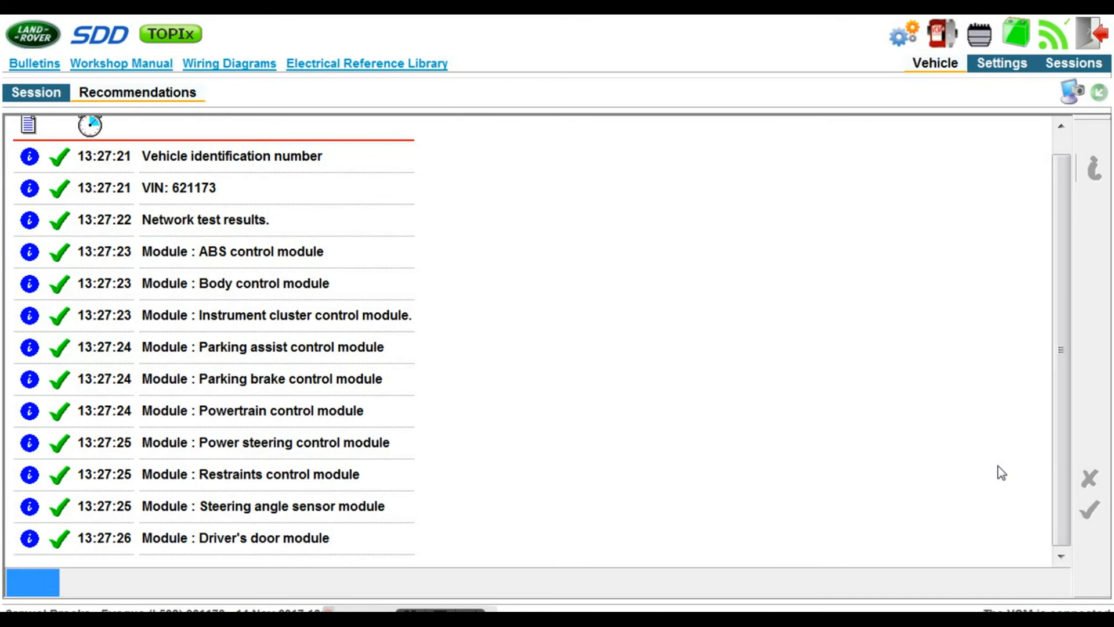
pyautogui.scroll(-3)
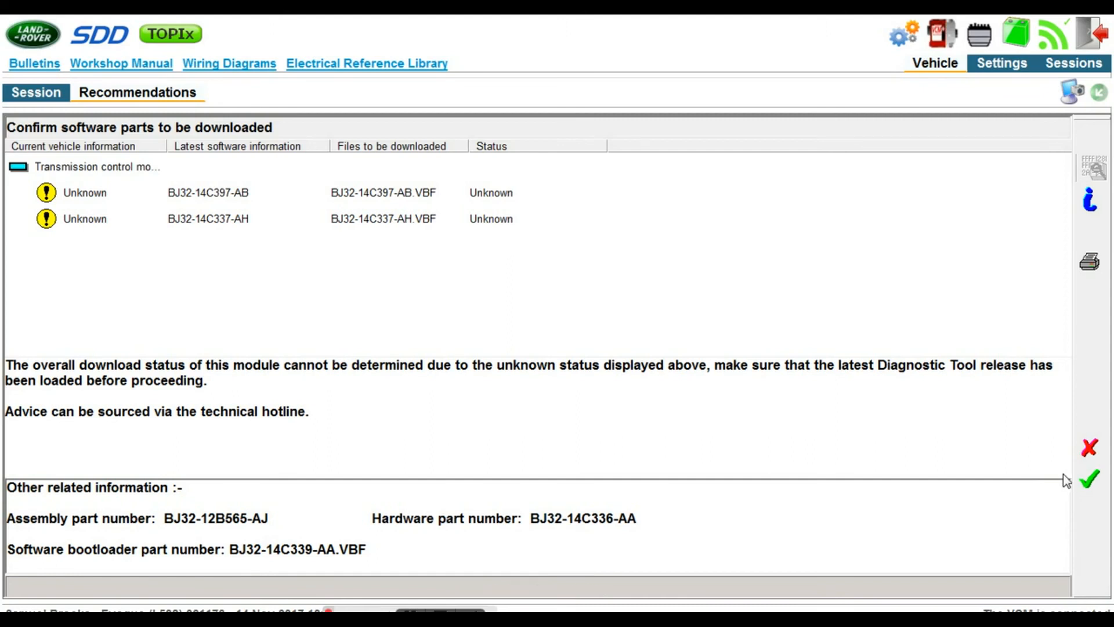
pyautogui.moveTo(1072, 480)
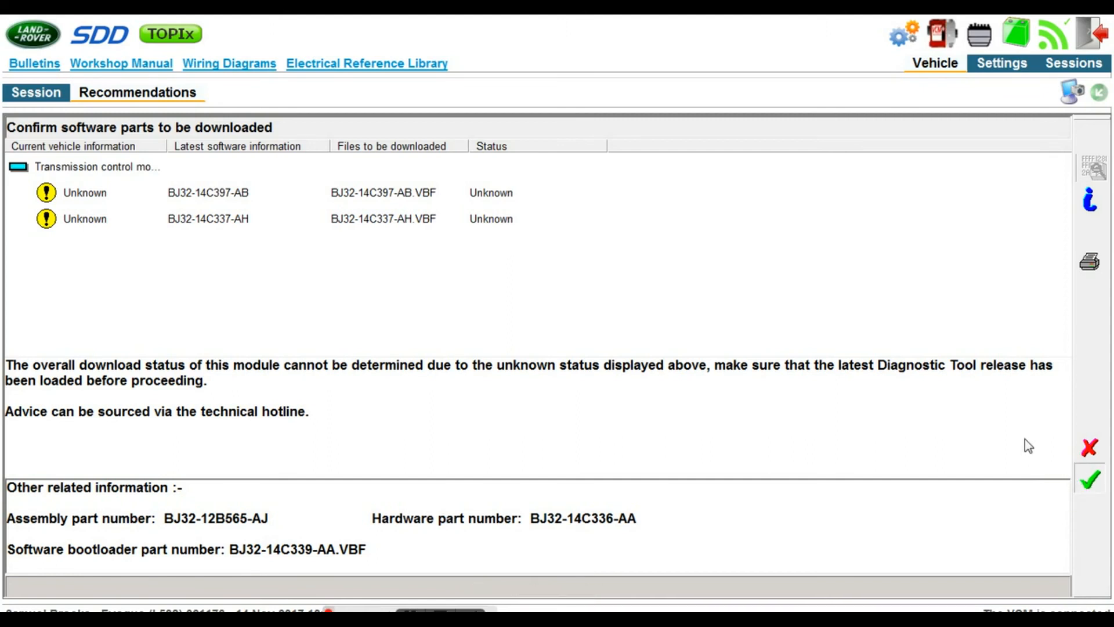
# Approve the two transmission software parts, acknowledge ignition off and continue past the download report.
pyautogui.click(1089, 478)
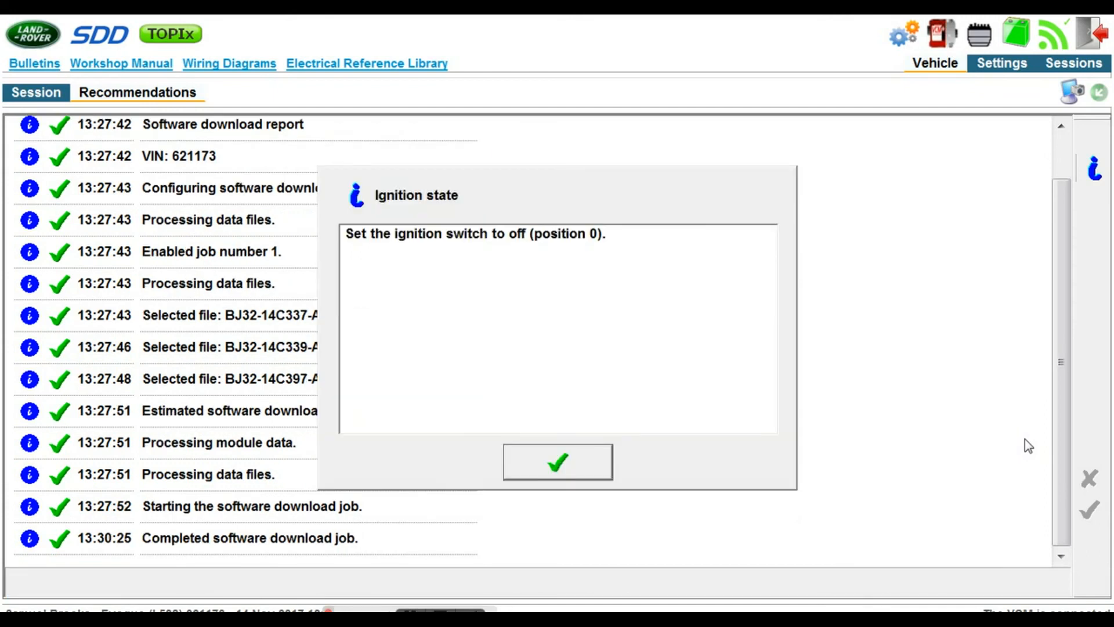
pyautogui.moveTo(1055, 549)
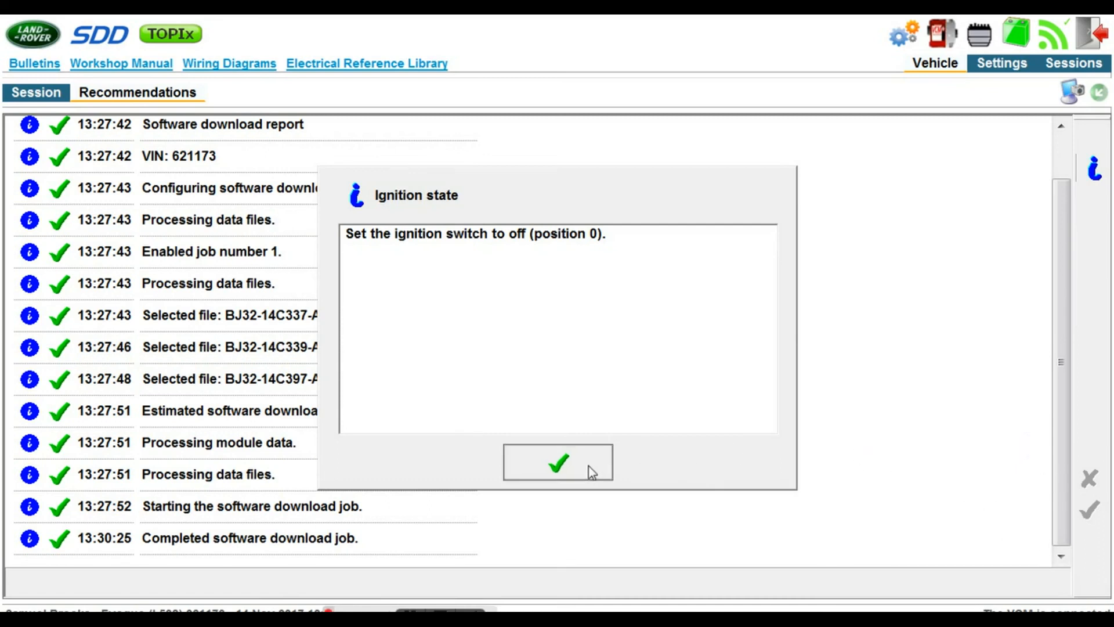
pyautogui.click(557, 462)
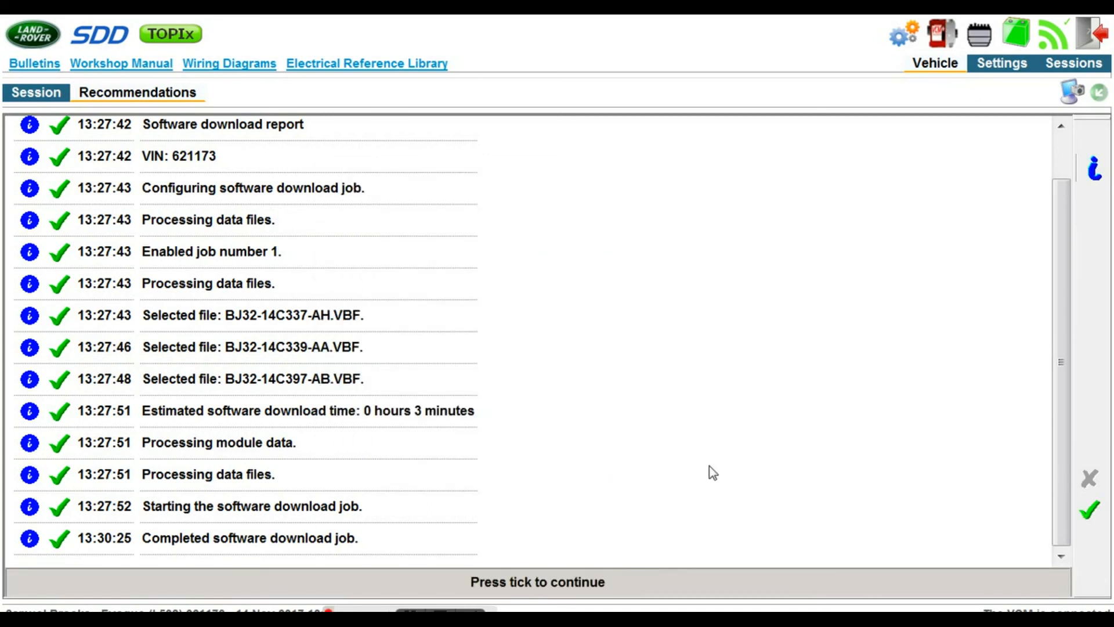
pyautogui.click(1090, 510)
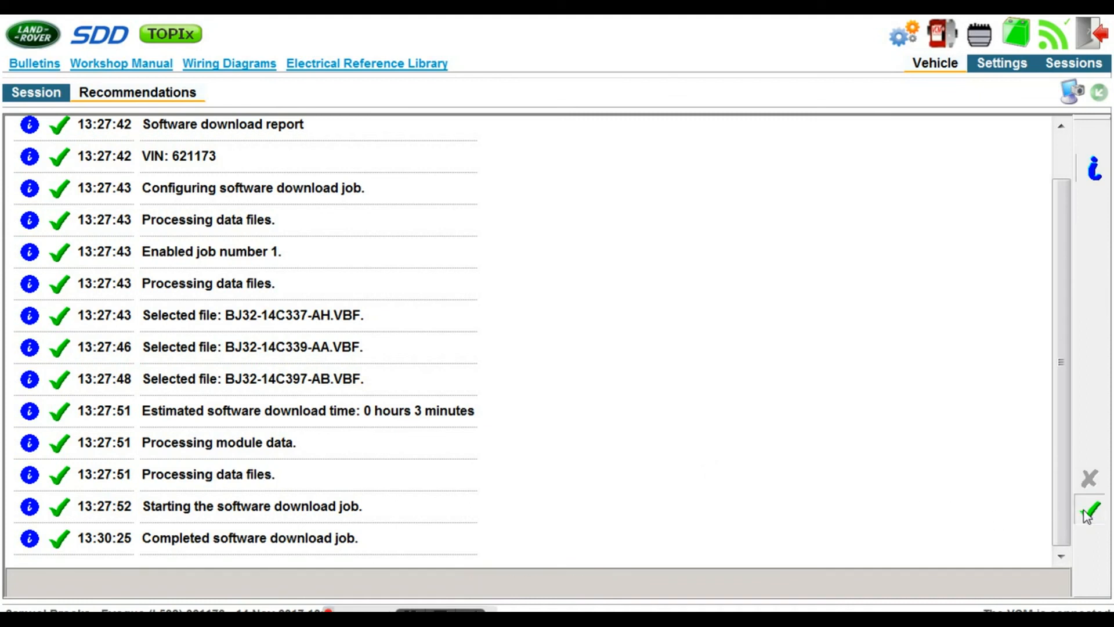
pyautogui.click(1089, 511)
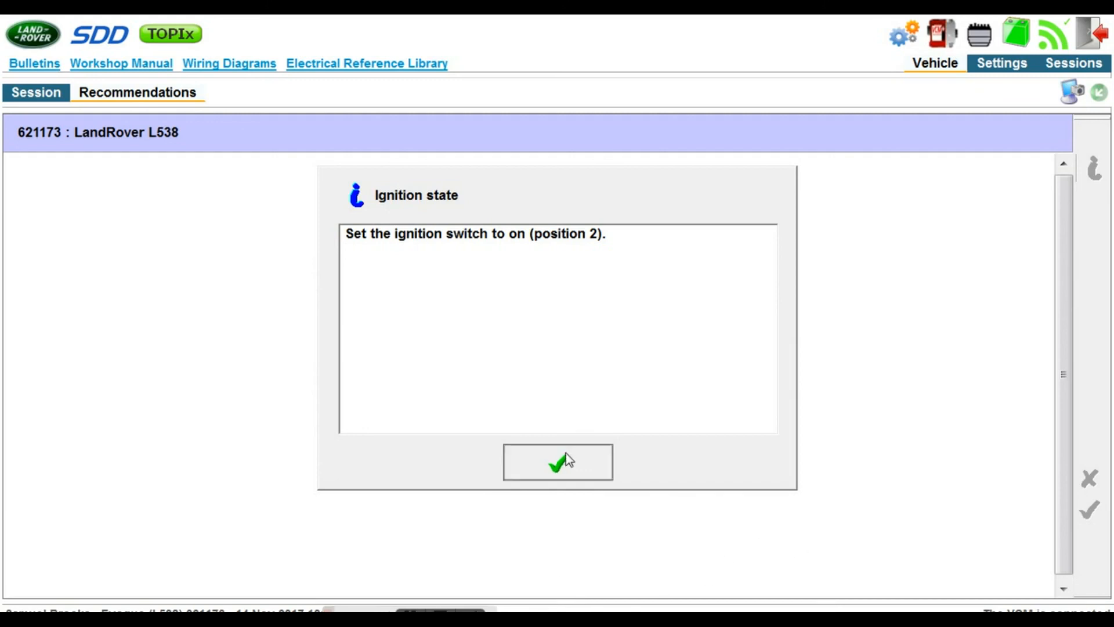
# Acknowledge ignition on and confirm the neutral-selection operator actions to reach the gear selector adjustment.
pyautogui.click(558, 462)
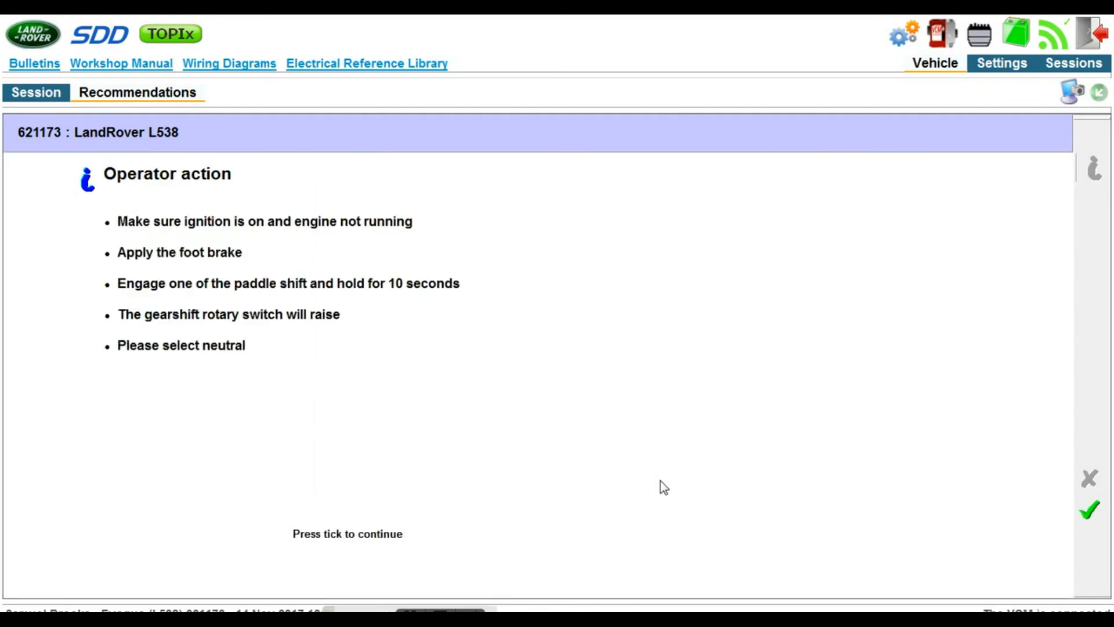
pyautogui.moveTo(737, 473)
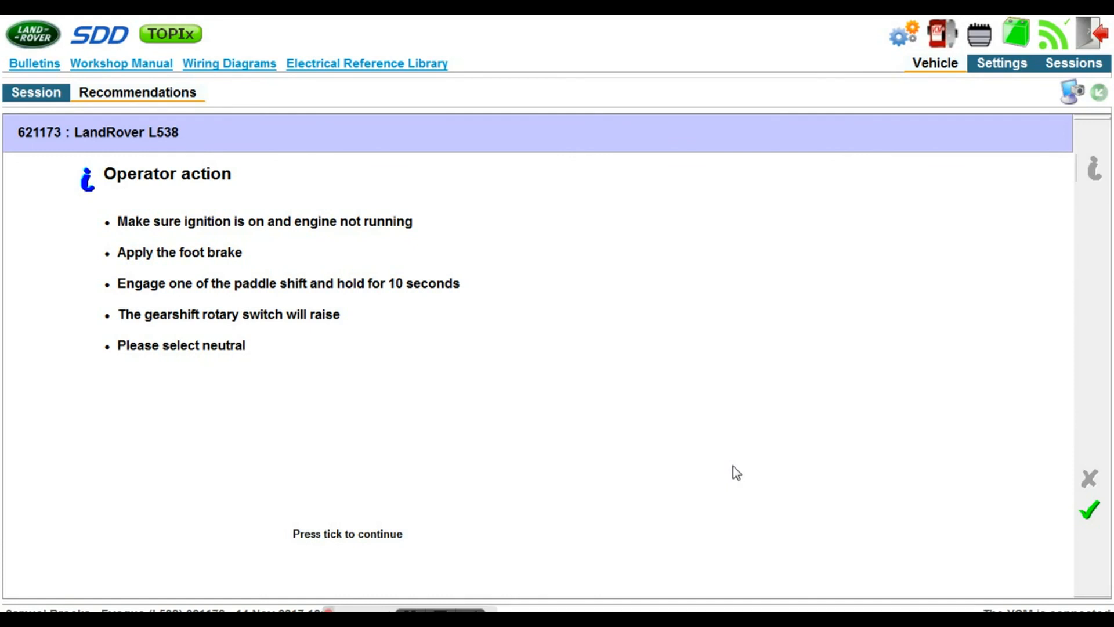
pyautogui.moveTo(850, 495)
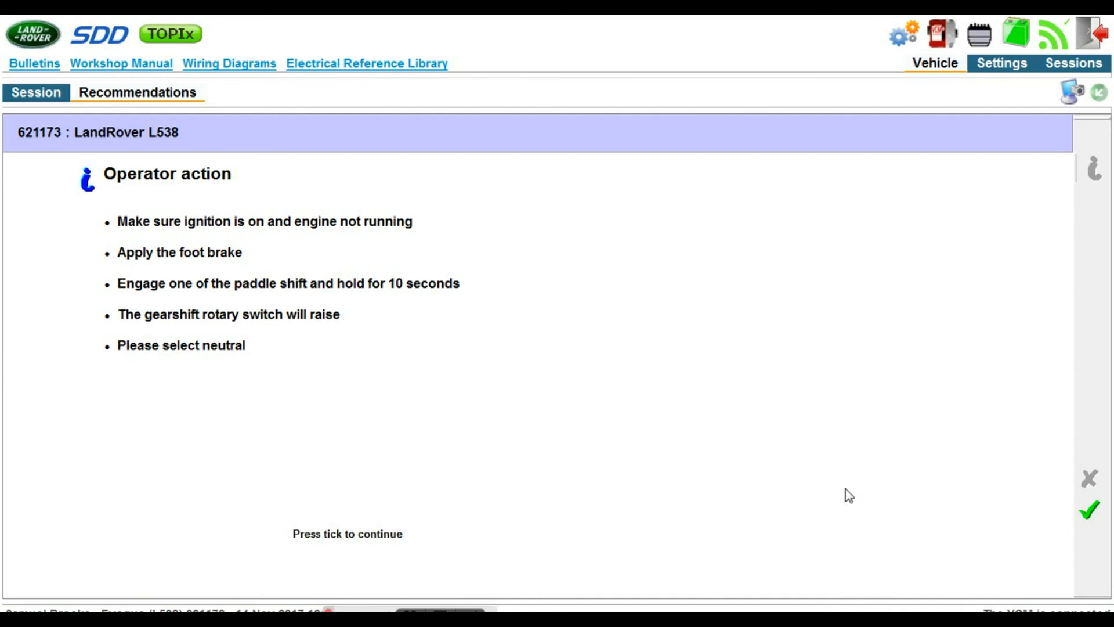
pyautogui.moveTo(1082, 527)
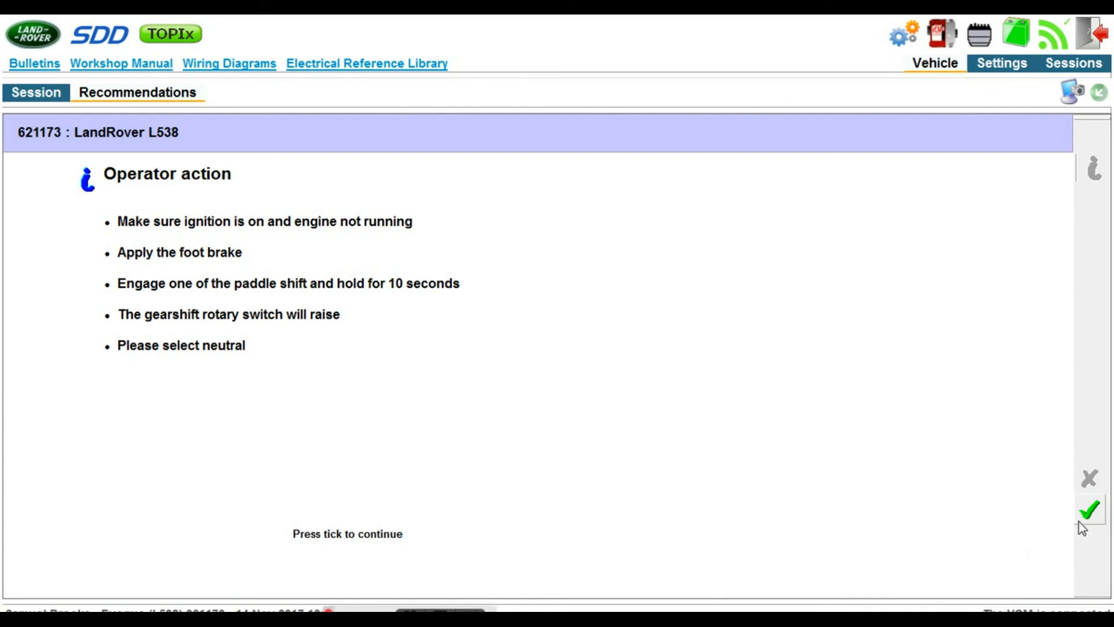
pyautogui.click(1089, 509)
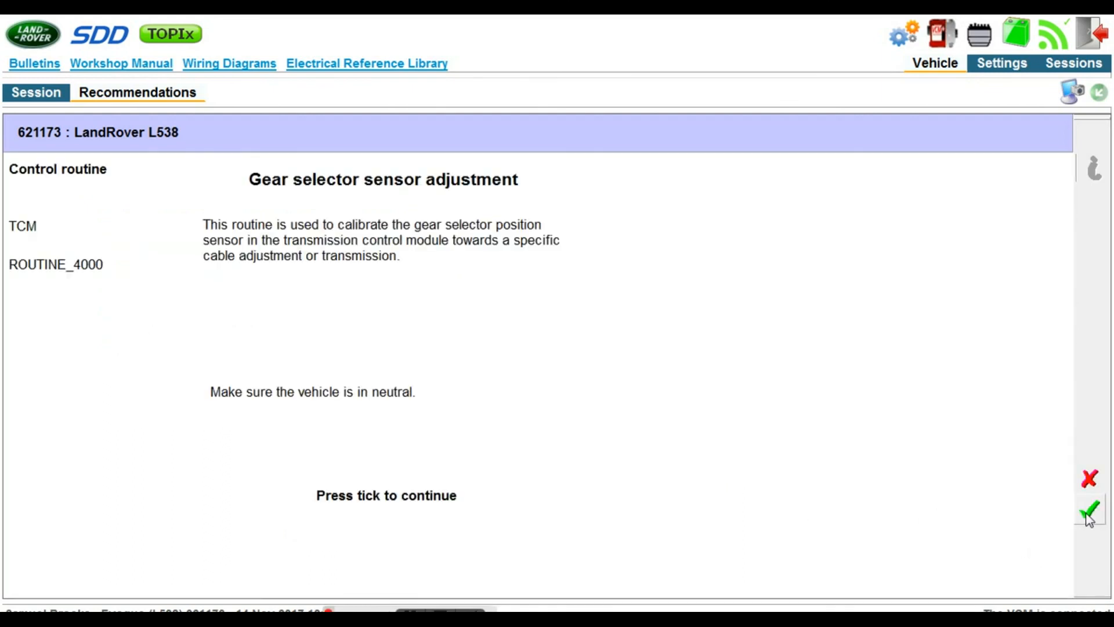
pyautogui.moveTo(1089, 510)
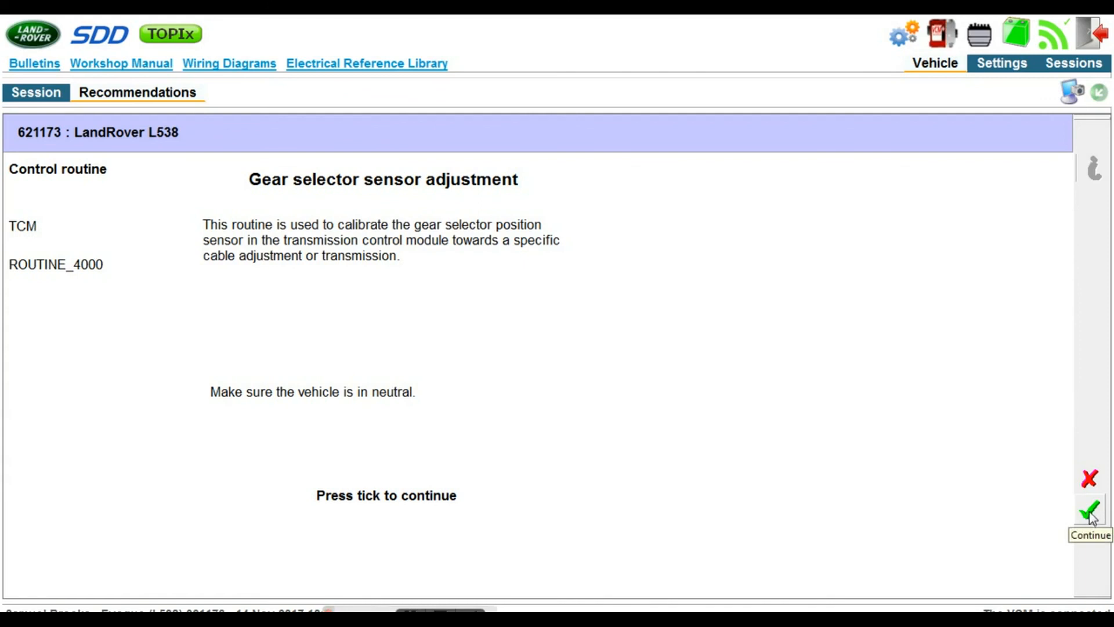
# Confirm with the green tick to run ROUTINE_4000 gear selector sensor adjustment, which reports Test failed.
pyautogui.click(1089, 509)
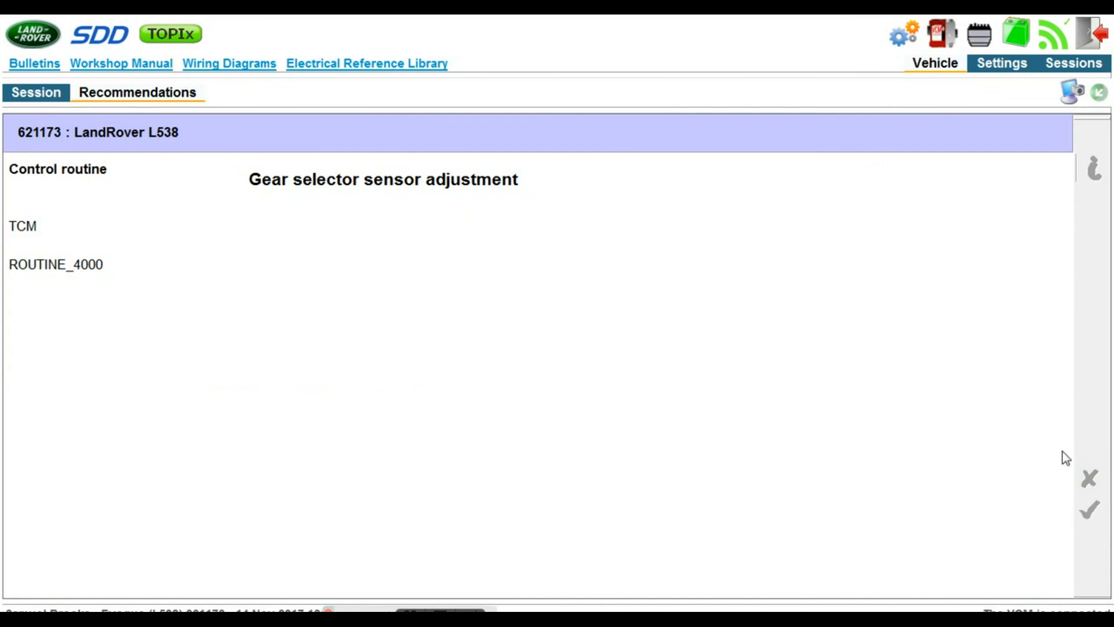
pyautogui.click(1089, 509)
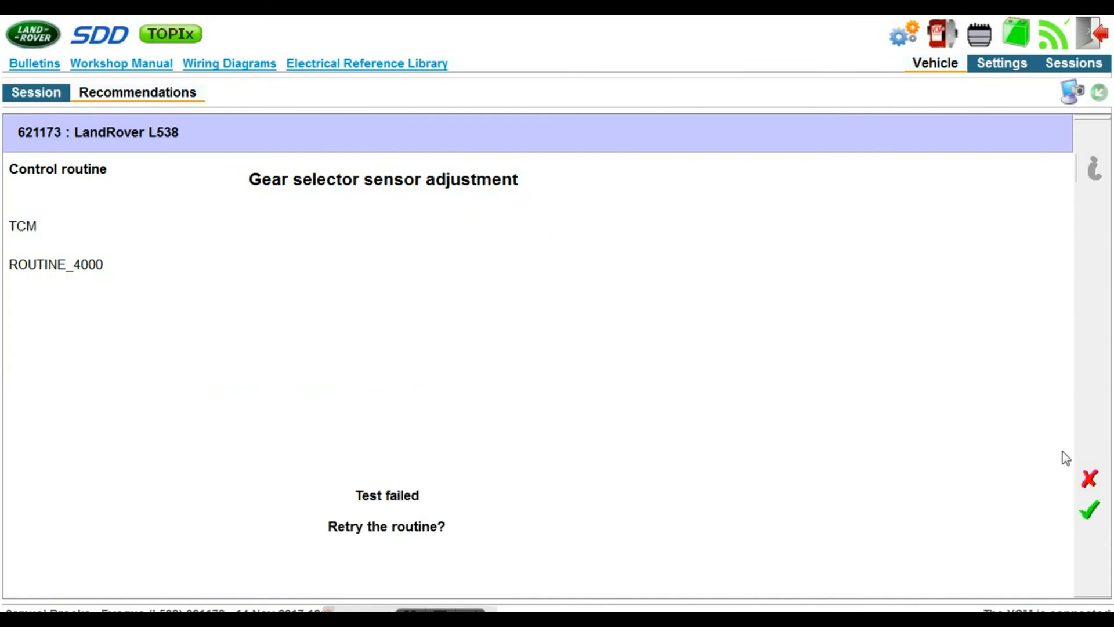